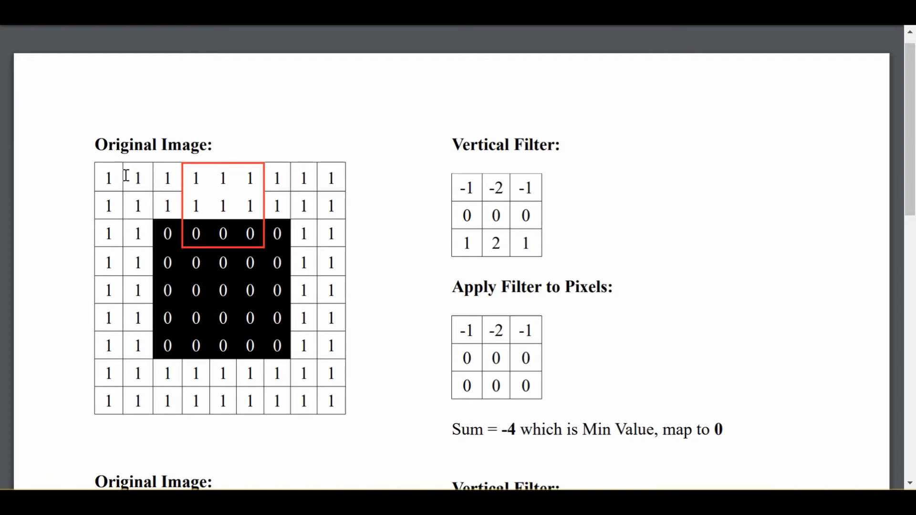
mouse_move(171, 242)
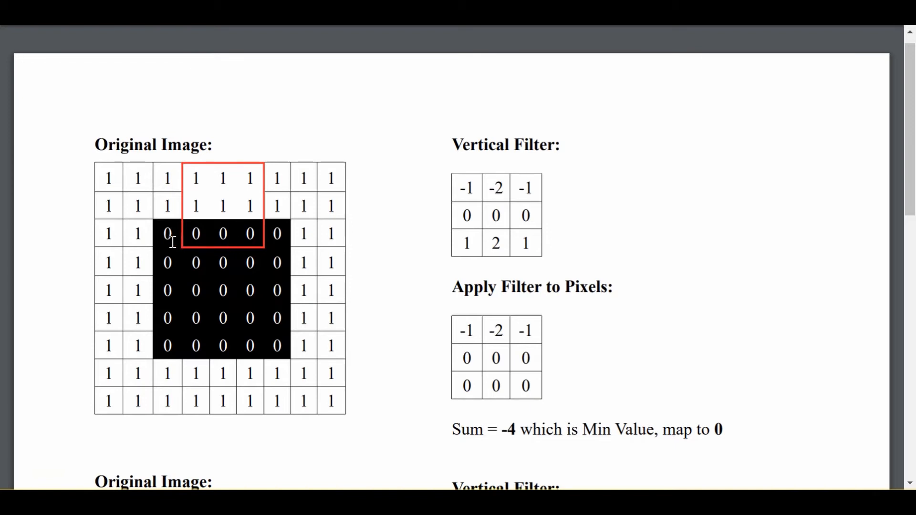
mouse_move(168, 219)
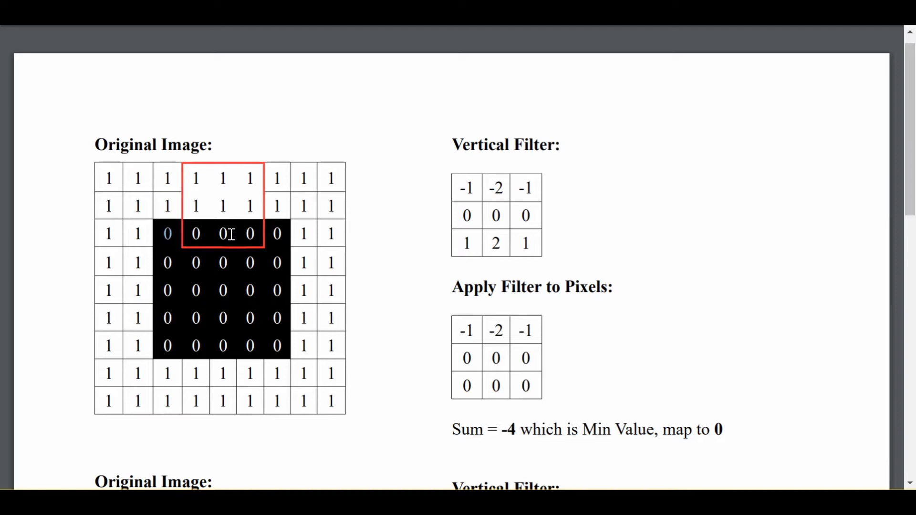
mouse_move(300, 166)
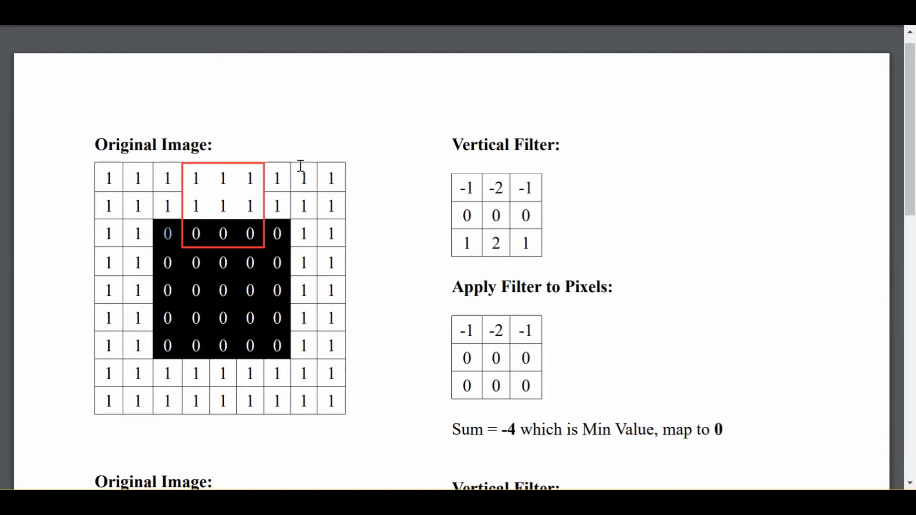
mouse_move(102, 173)
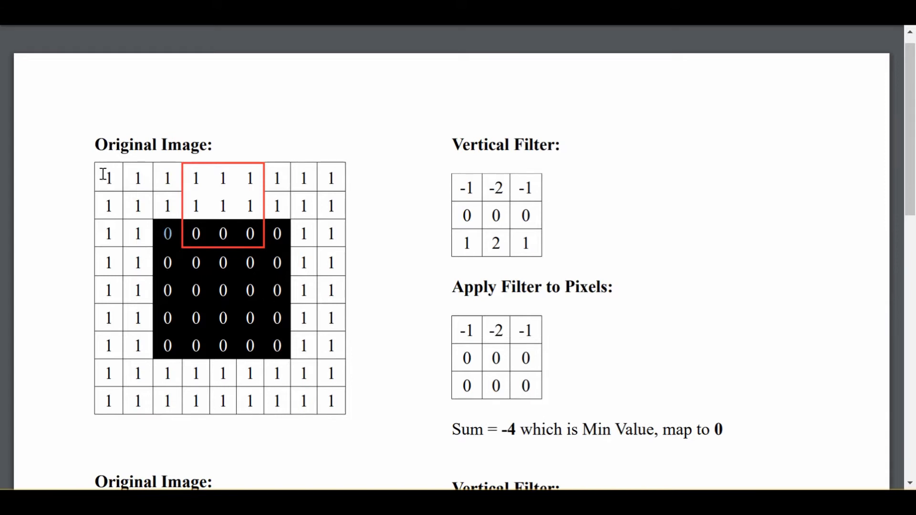
mouse_move(303, 345)
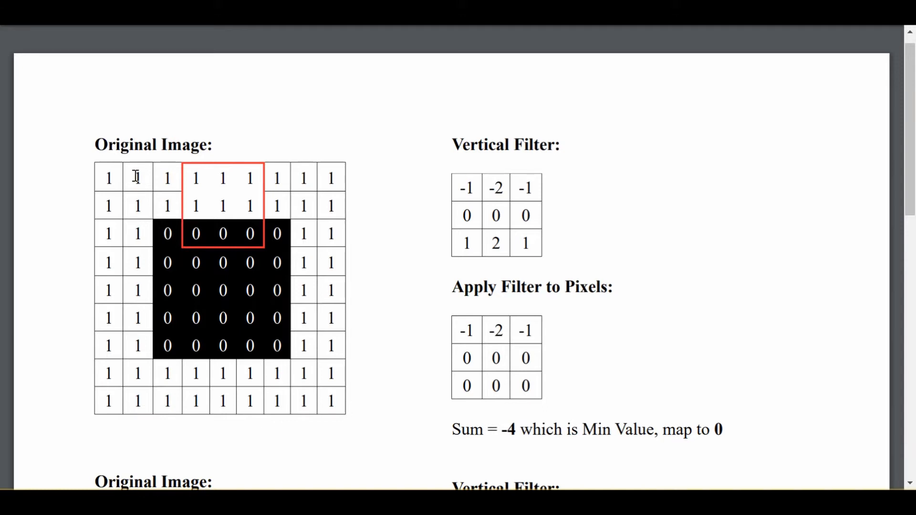
mouse_move(237, 196)
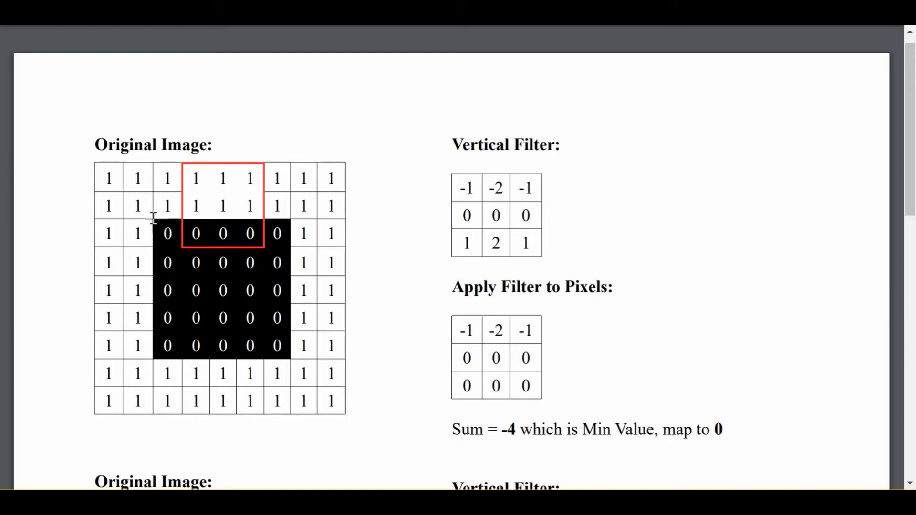
mouse_move(222, 206)
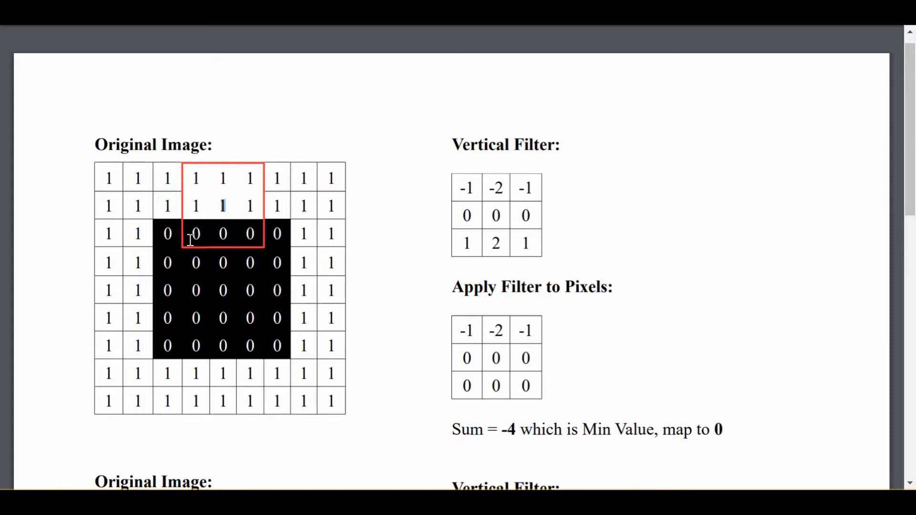
mouse_move(209, 173)
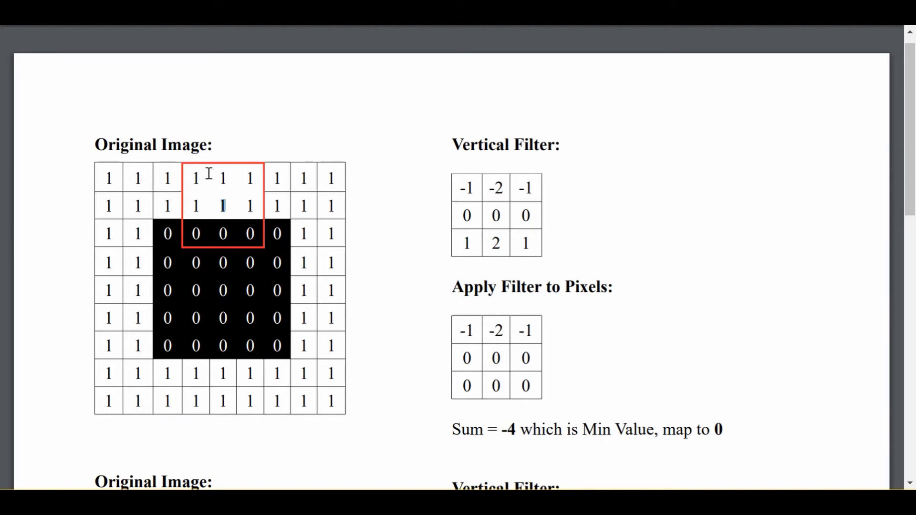
Step: View the Sobel.pdf top-edge example where the vertical filter sums to -4, mapped to 0
double_click(506, 144)
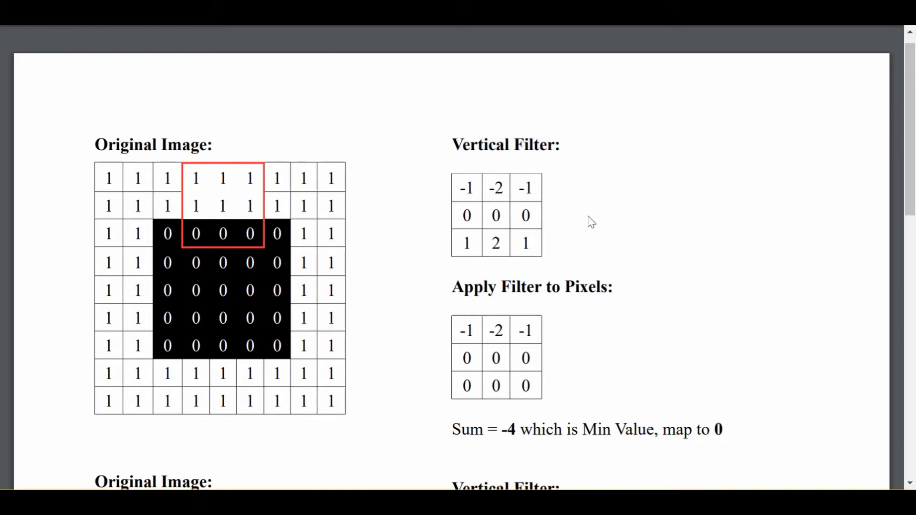
mouse_move(195, 178)
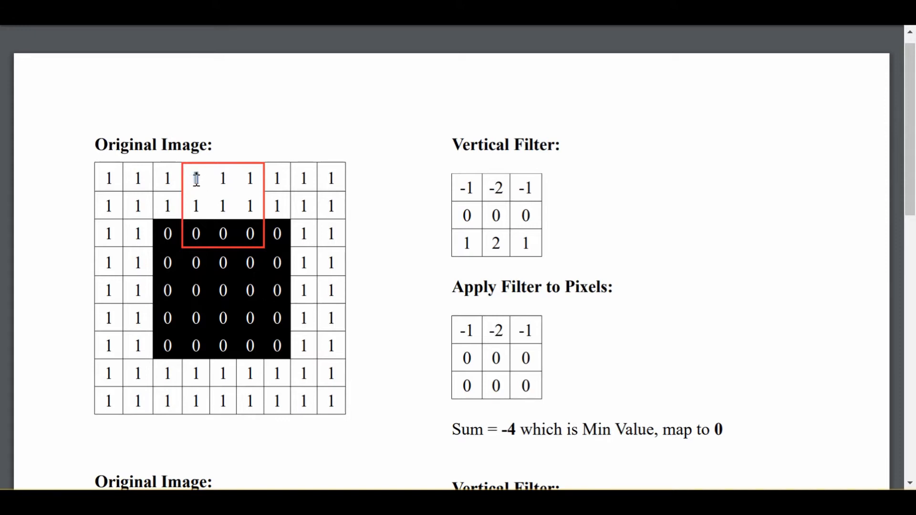
mouse_move(418, 173)
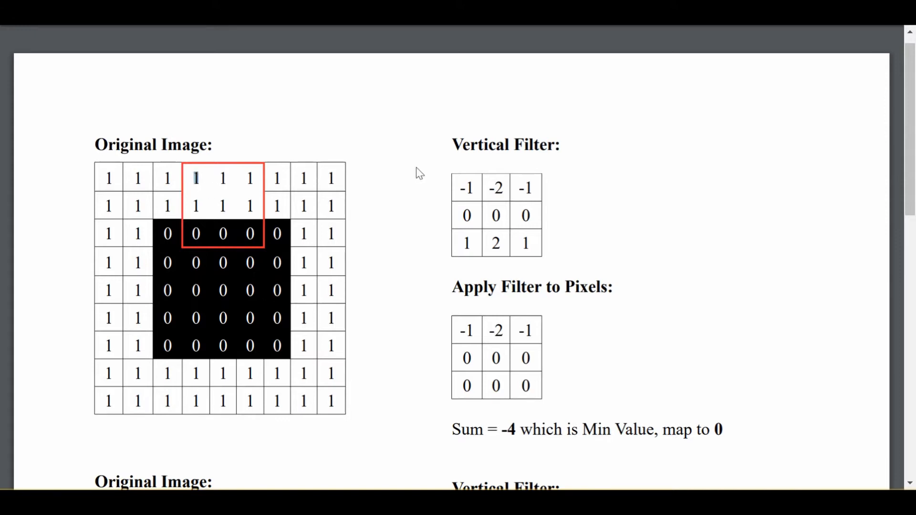
mouse_move(474, 188)
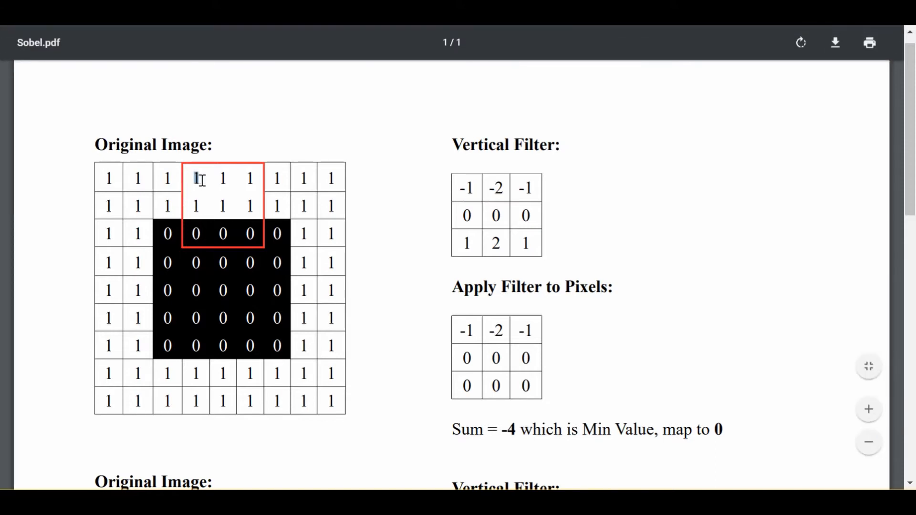
mouse_move(464, 184)
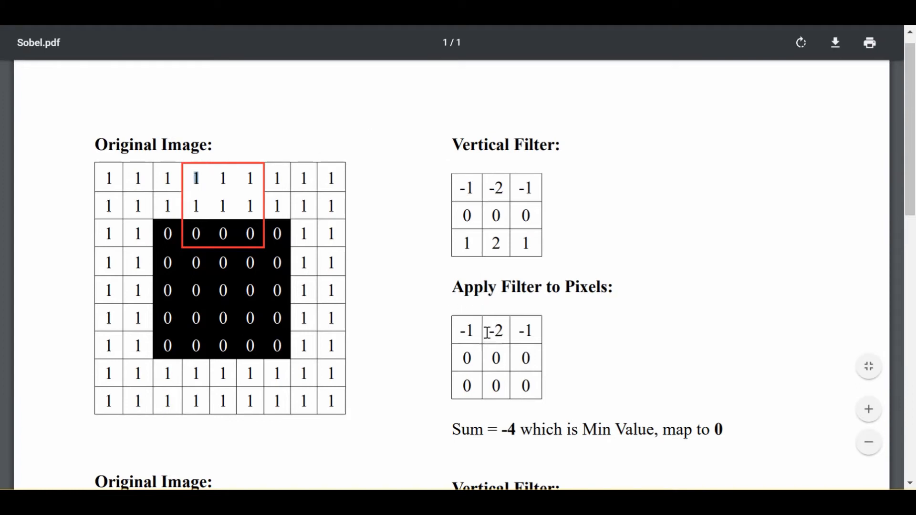
mouse_move(220, 199)
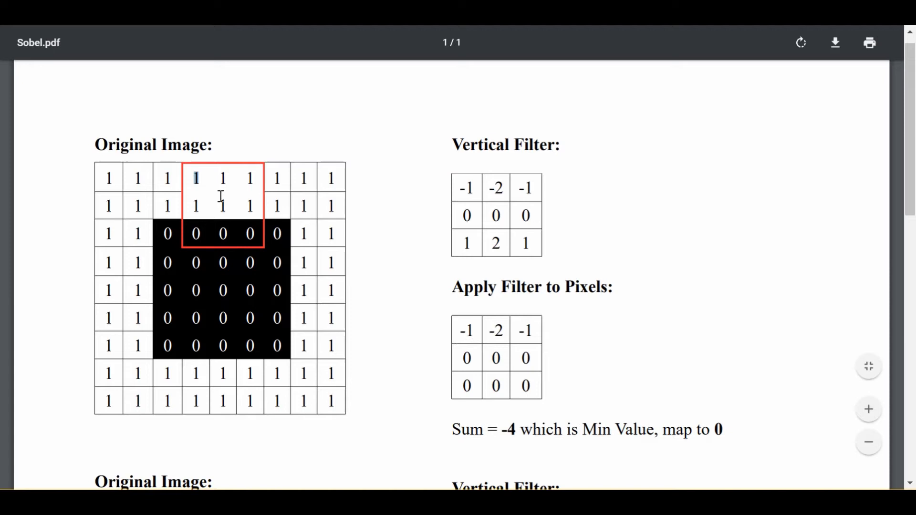
mouse_move(235, 166)
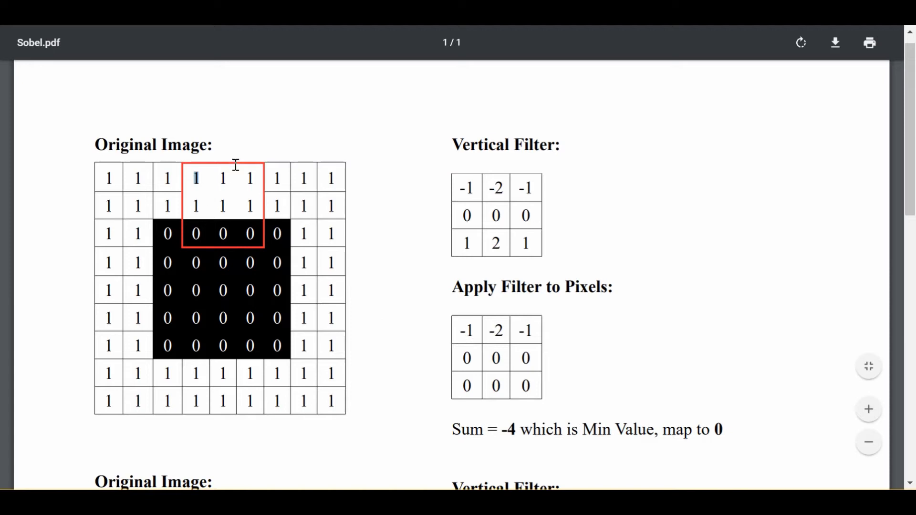
mouse_move(237, 179)
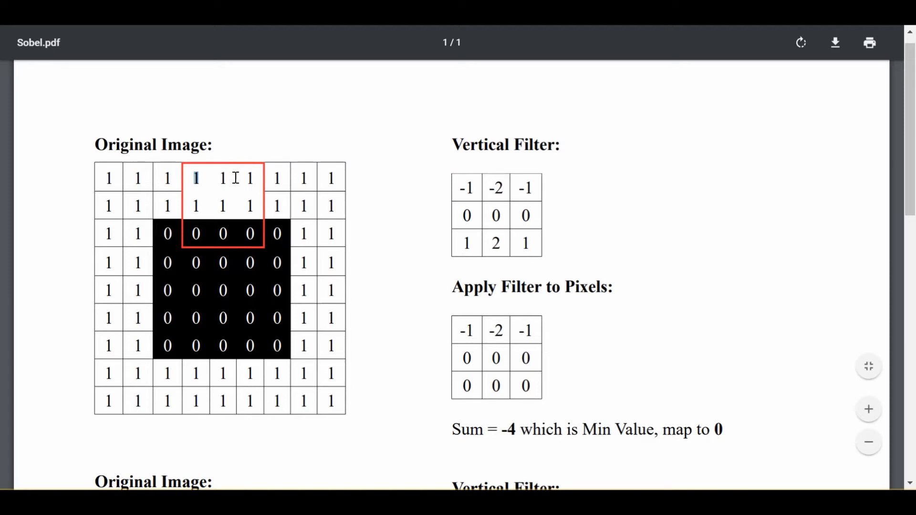
mouse_move(495, 188)
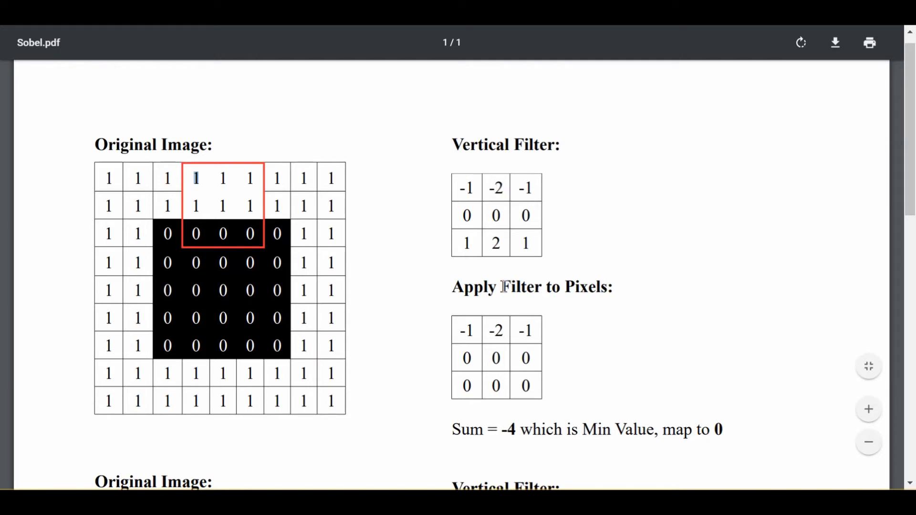
mouse_move(556, 370)
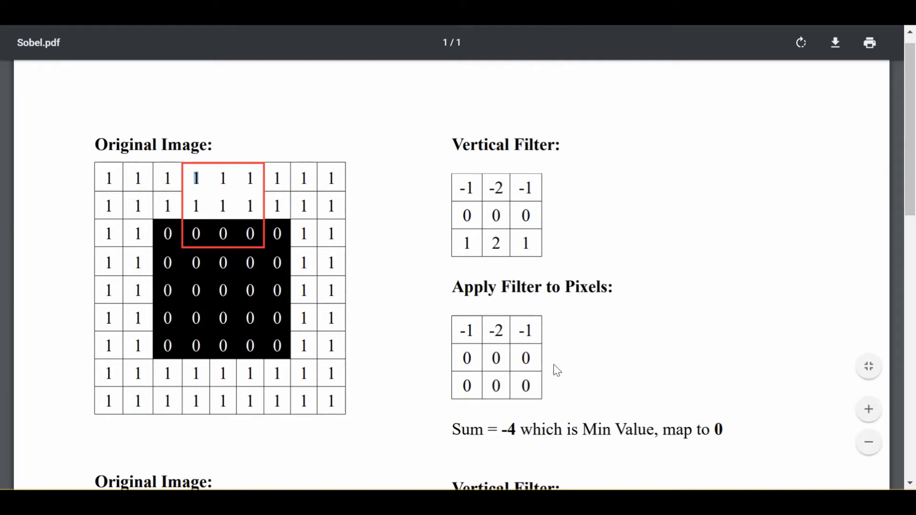
mouse_move(479, 325)
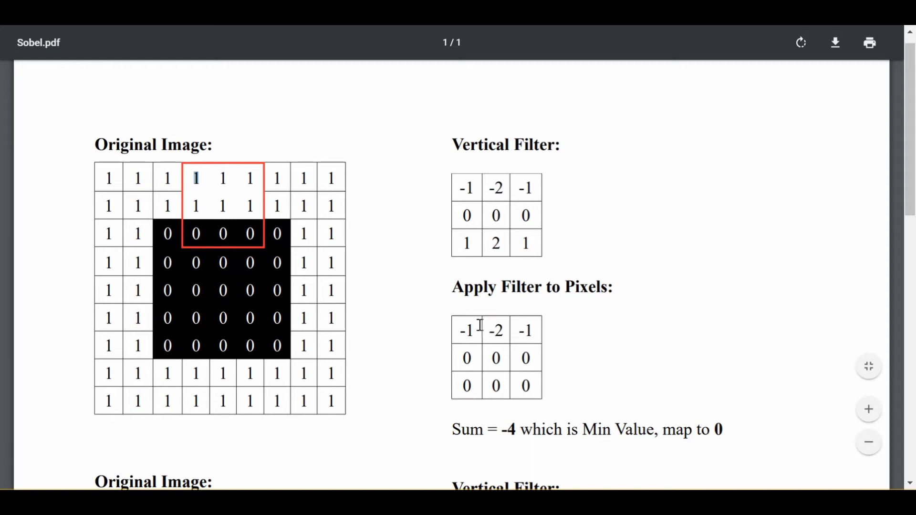
mouse_move(466, 258)
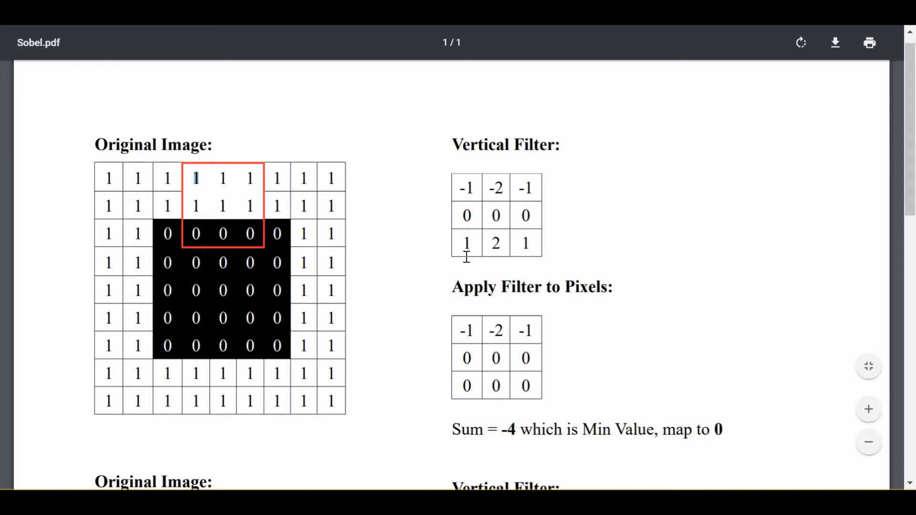
mouse_move(251, 155)
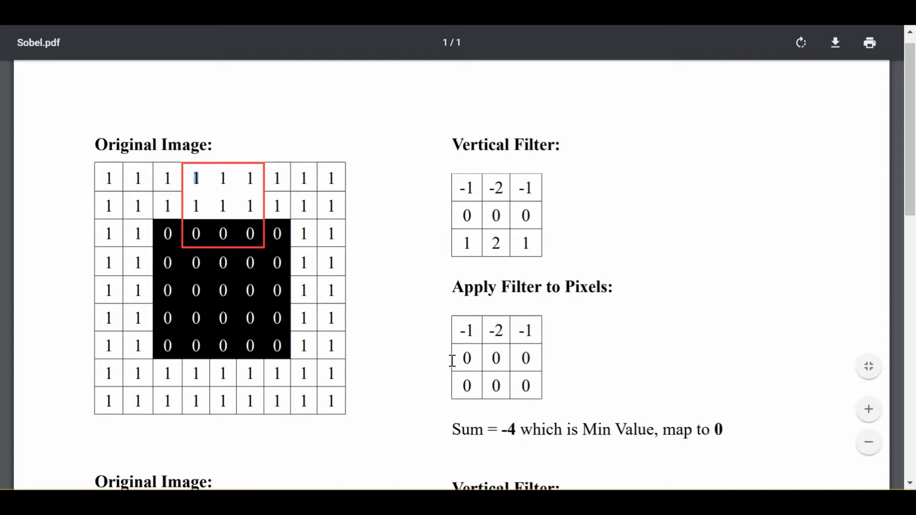
mouse_move(540, 394)
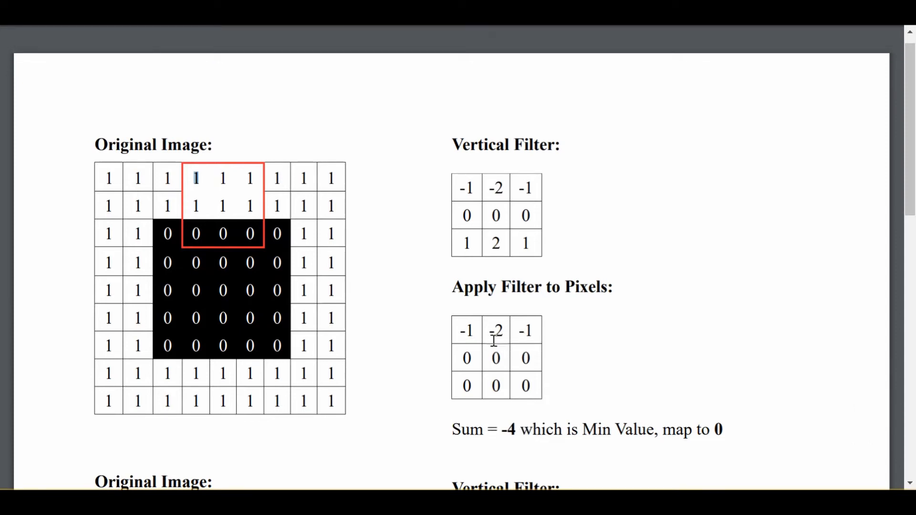
mouse_move(474, 127)
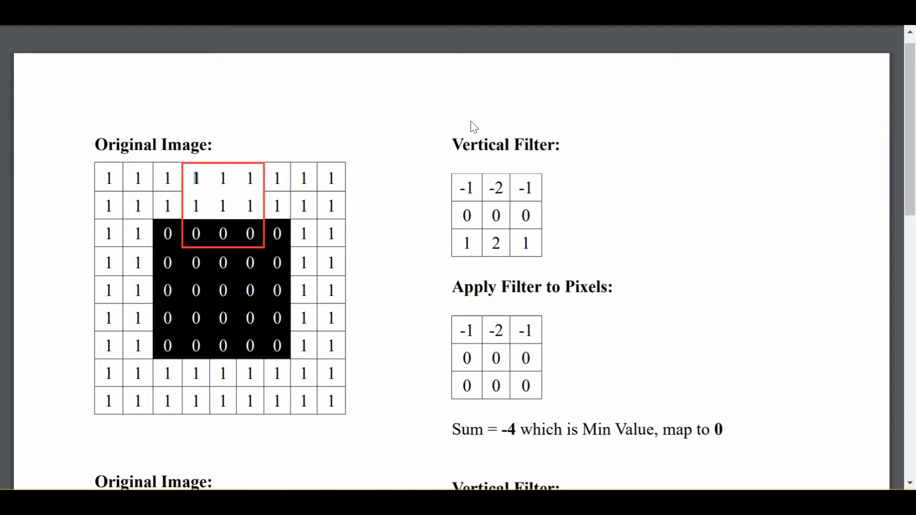
mouse_move(499, 128)
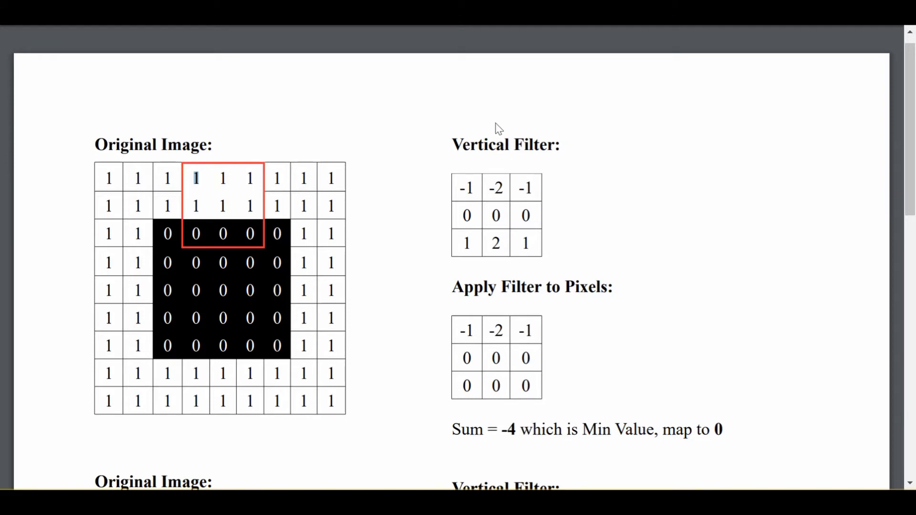
mouse_move(234, 169)
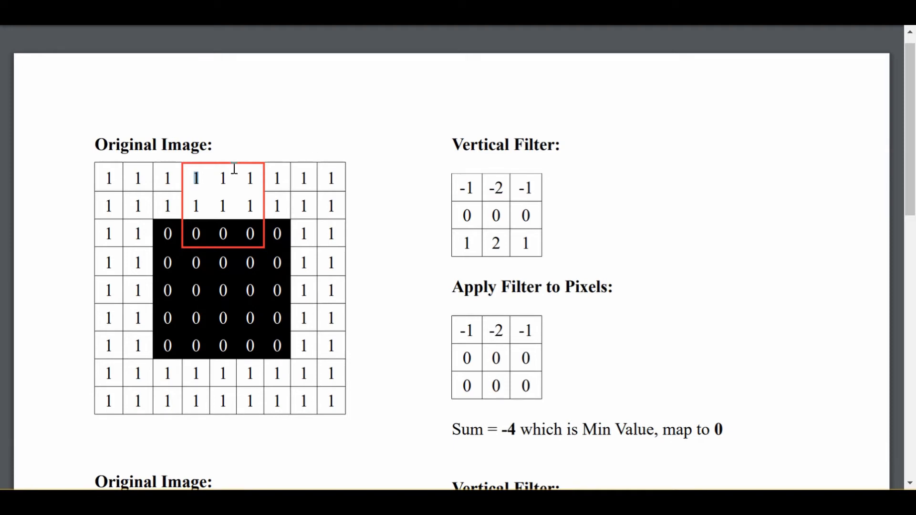
mouse_move(347, 211)
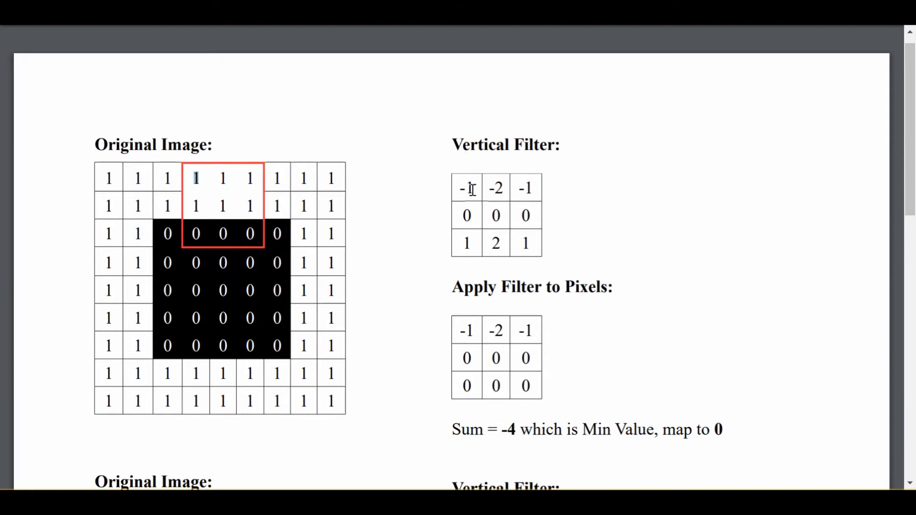
mouse_move(527, 188)
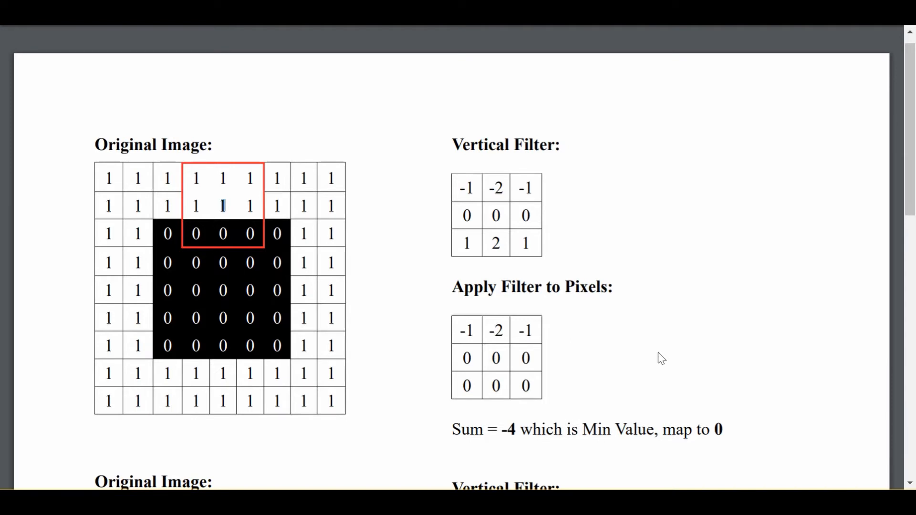
scroll("down", 3)
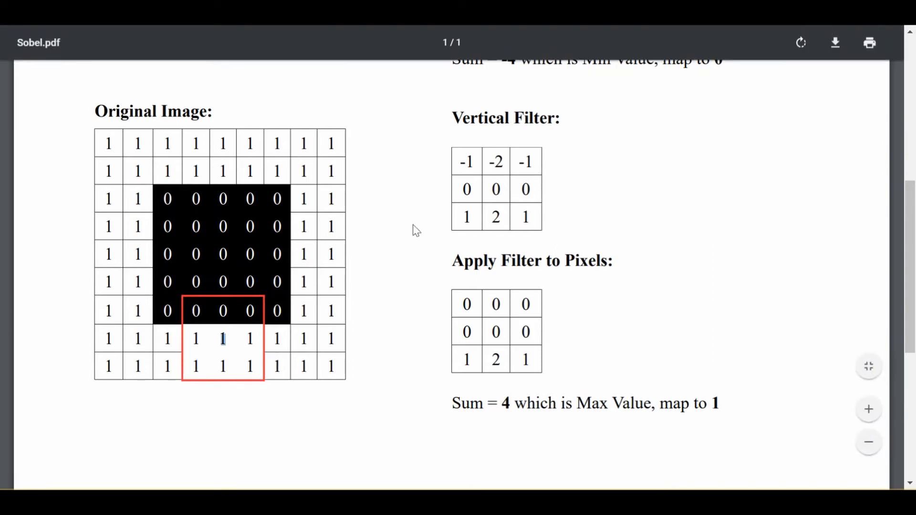
mouse_move(439, 337)
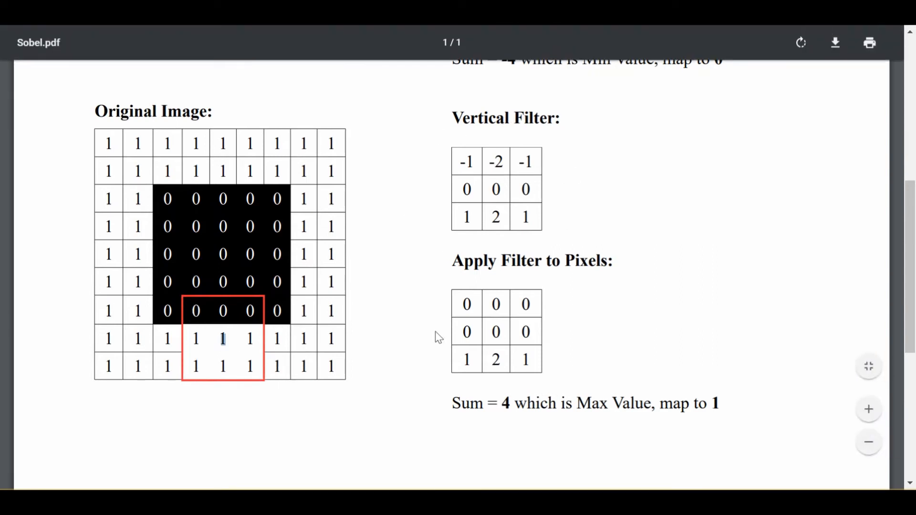
mouse_move(496, 332)
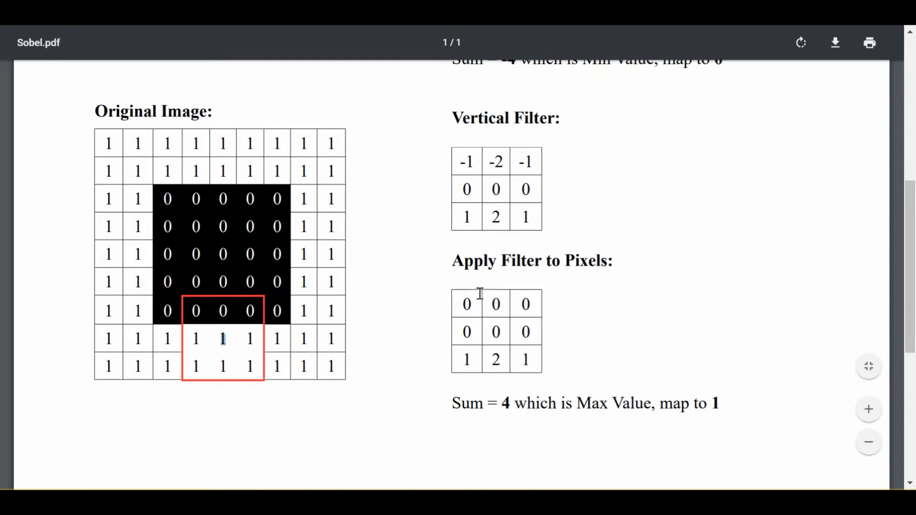
mouse_move(231, 394)
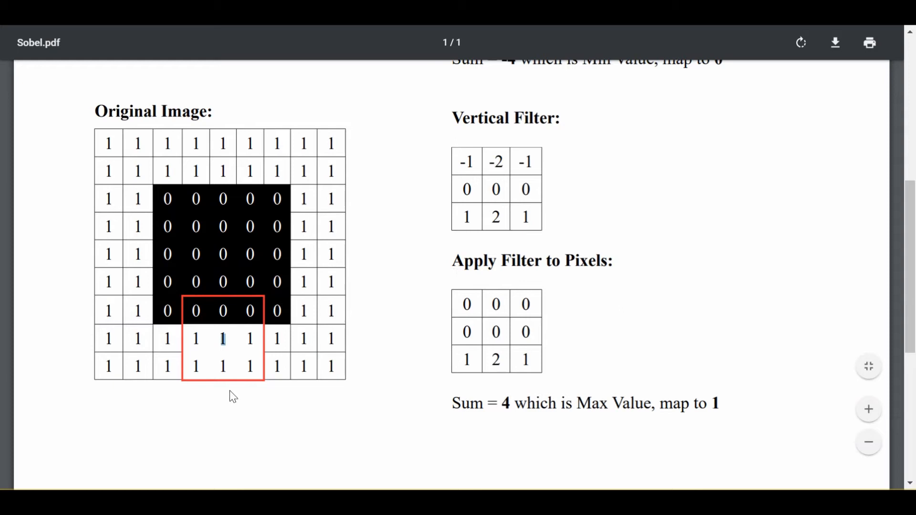
mouse_move(440, 392)
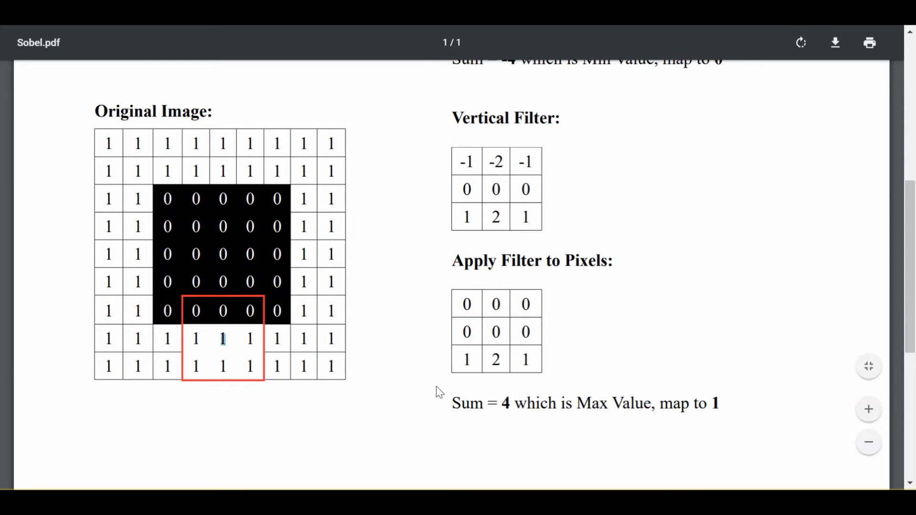
mouse_move(513, 403)
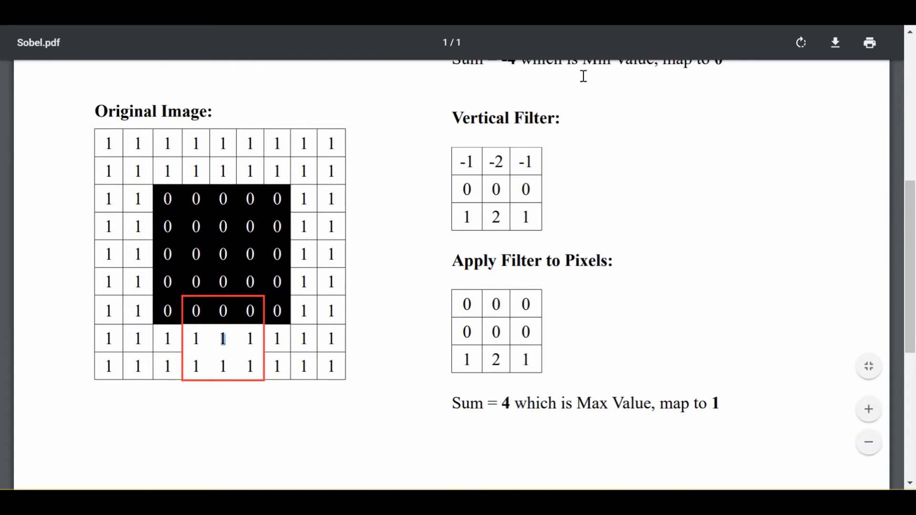
mouse_move(465, 113)
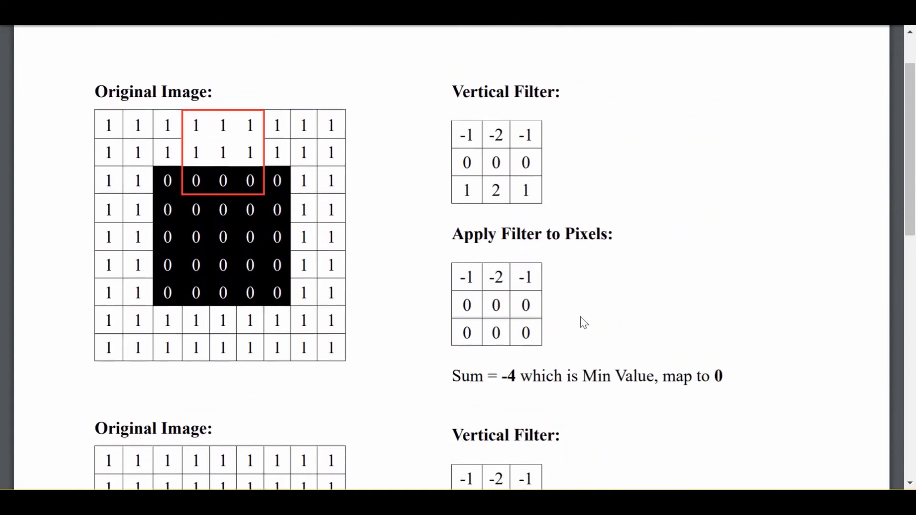
mouse_move(465, 170)
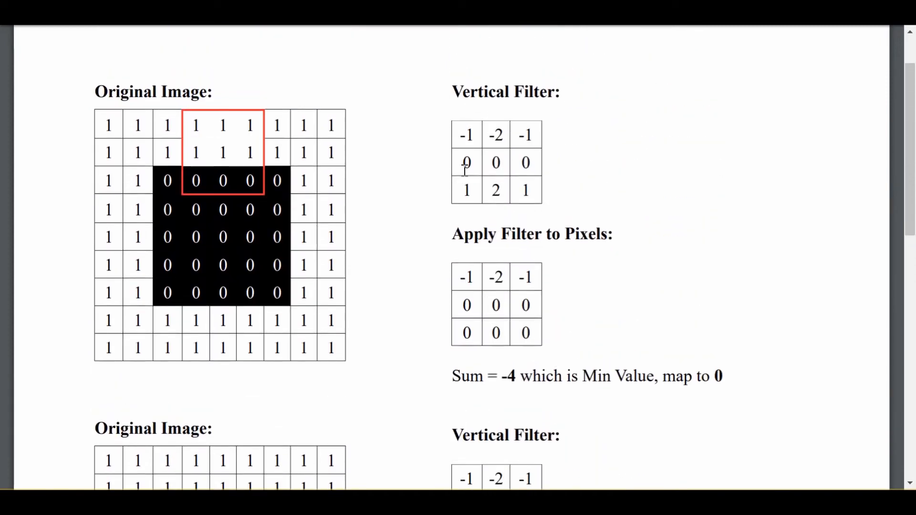
mouse_move(534, 193)
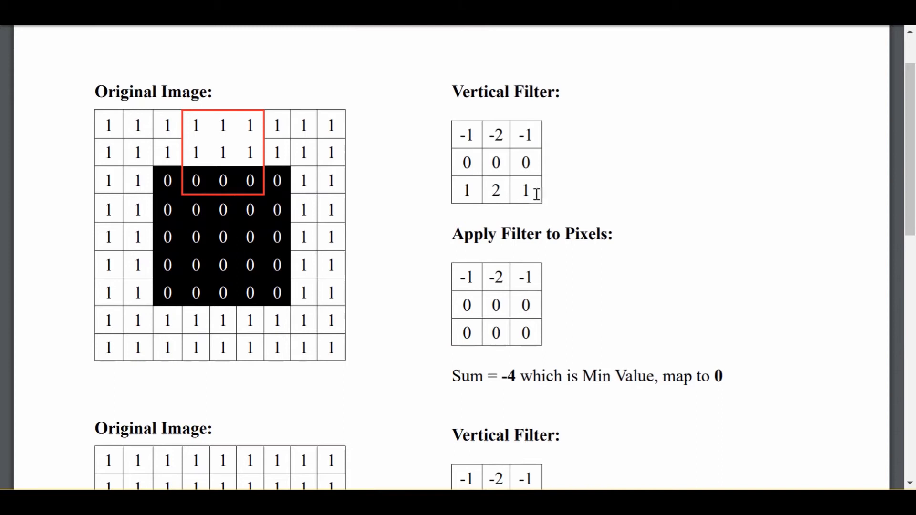
mouse_move(440, 106)
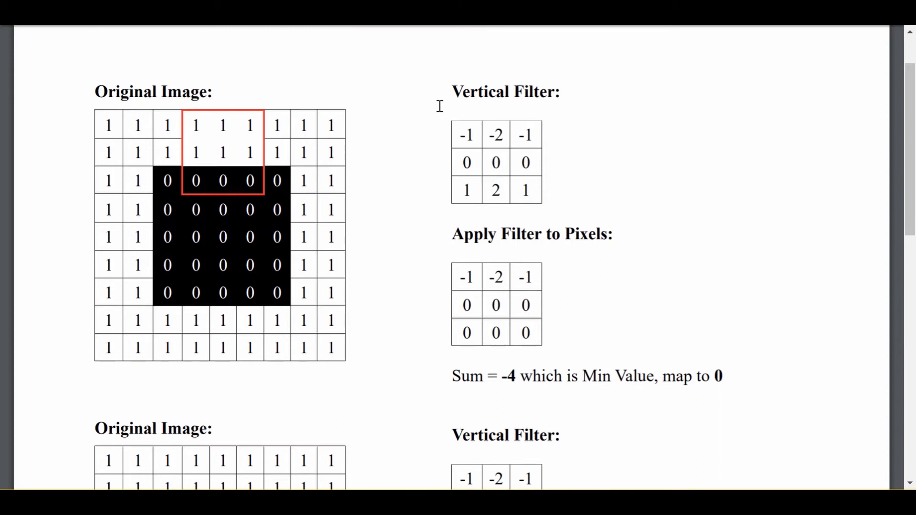
mouse_move(563, 217)
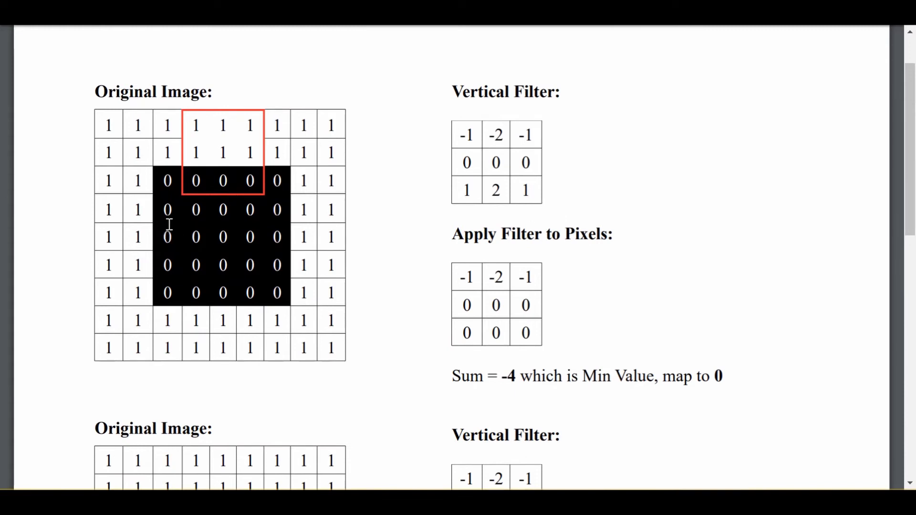
mouse_move(155, 277)
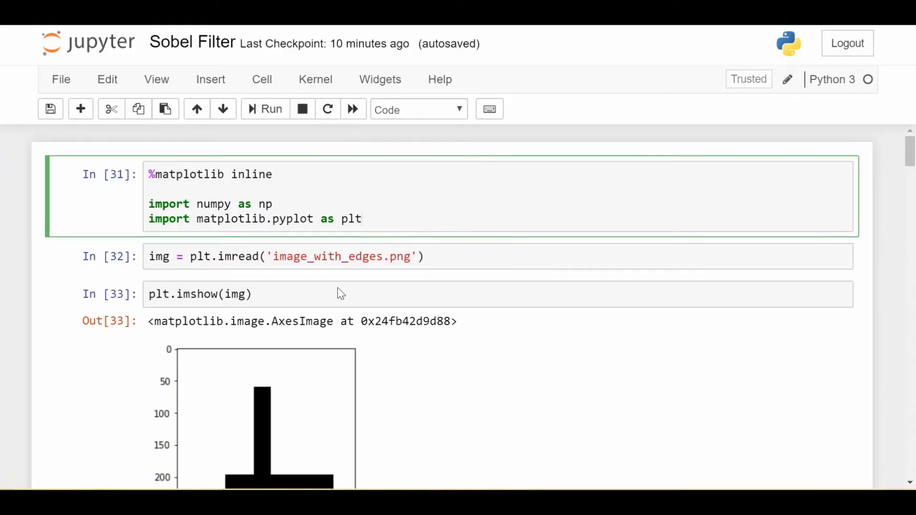
Step: Scroll the notebook past the cross image to the filter definitions and Apply vertical Filter code
scroll("down", 3)
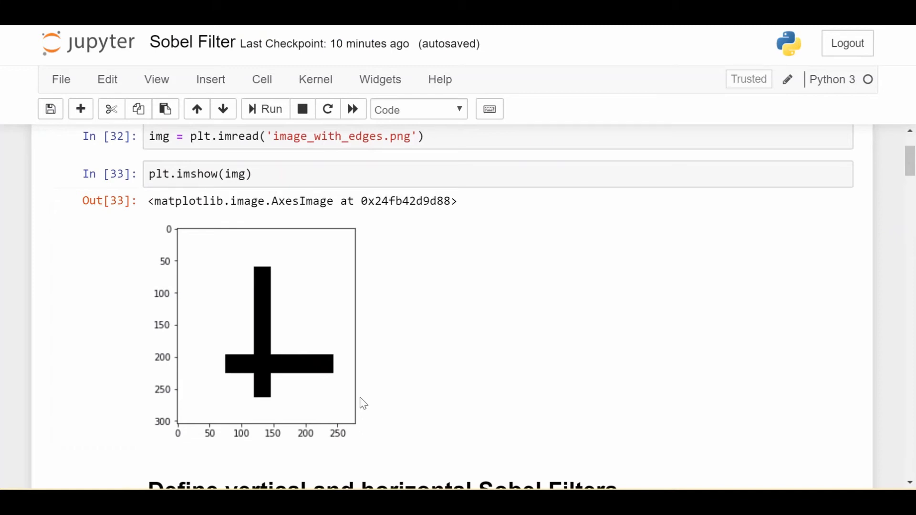
mouse_move(293, 263)
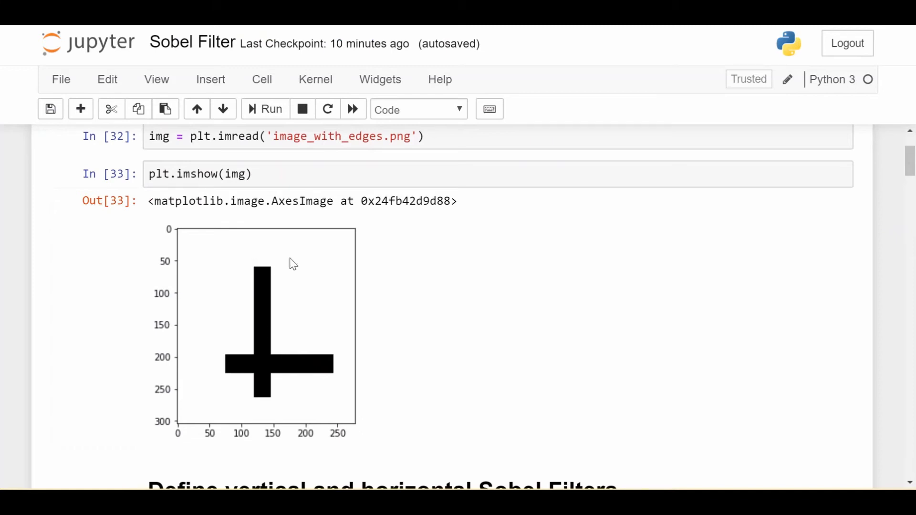
mouse_move(305, 286)
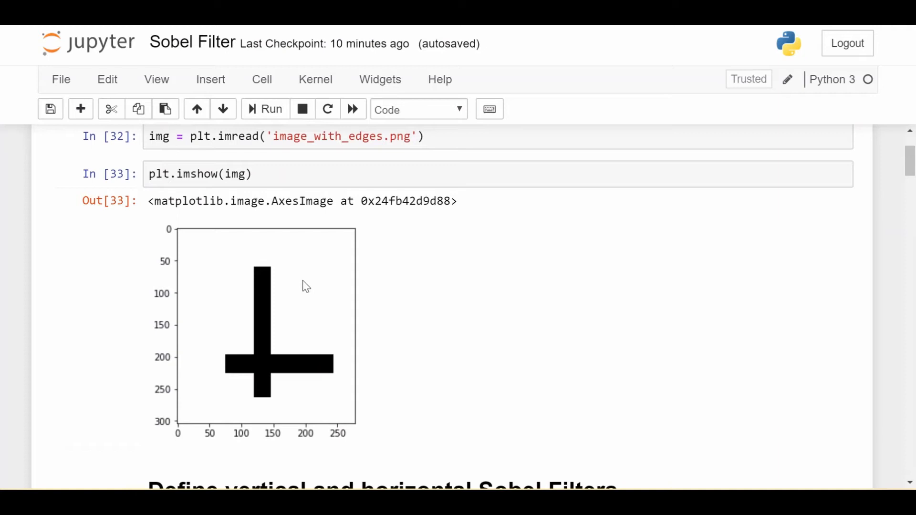
mouse_move(432, 322)
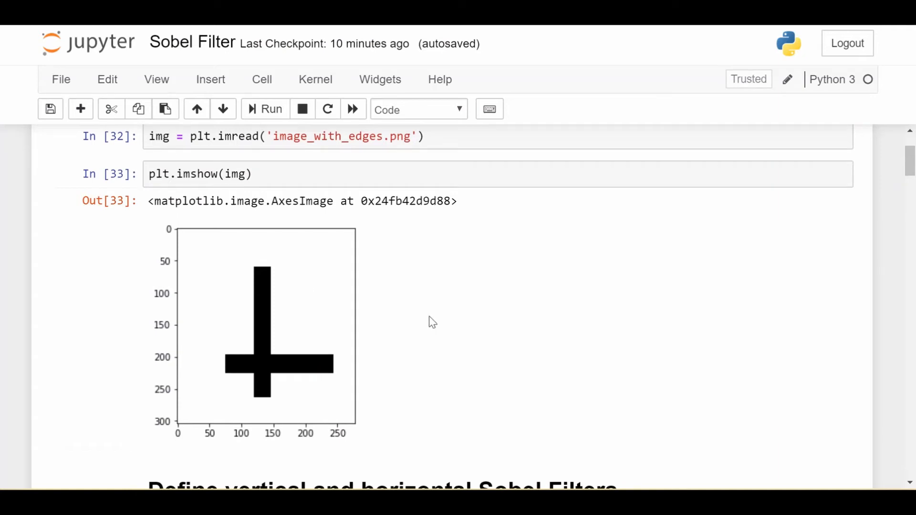
scroll("down", 3)
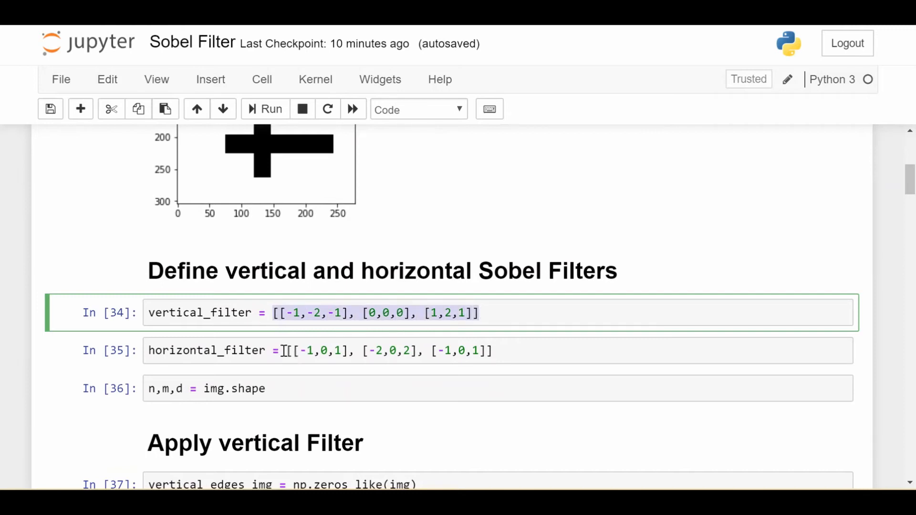
scroll("down", 3)
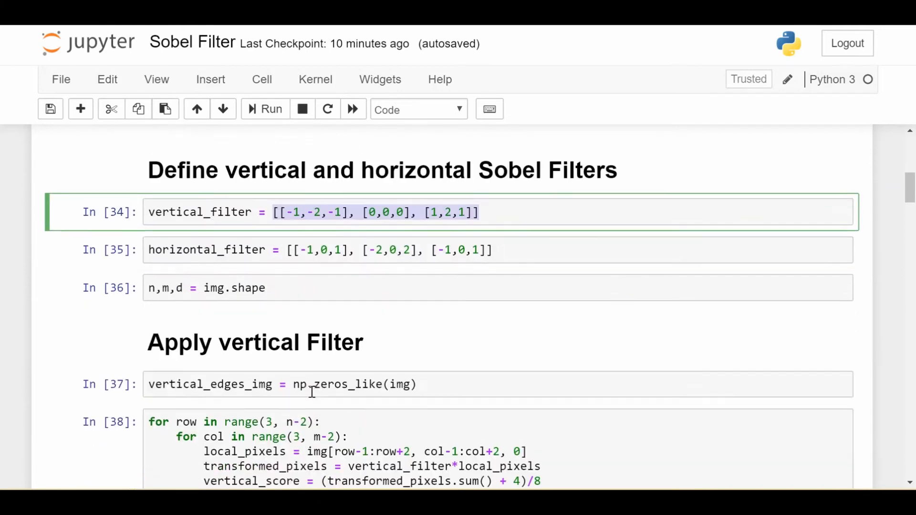
scroll("down", 3)
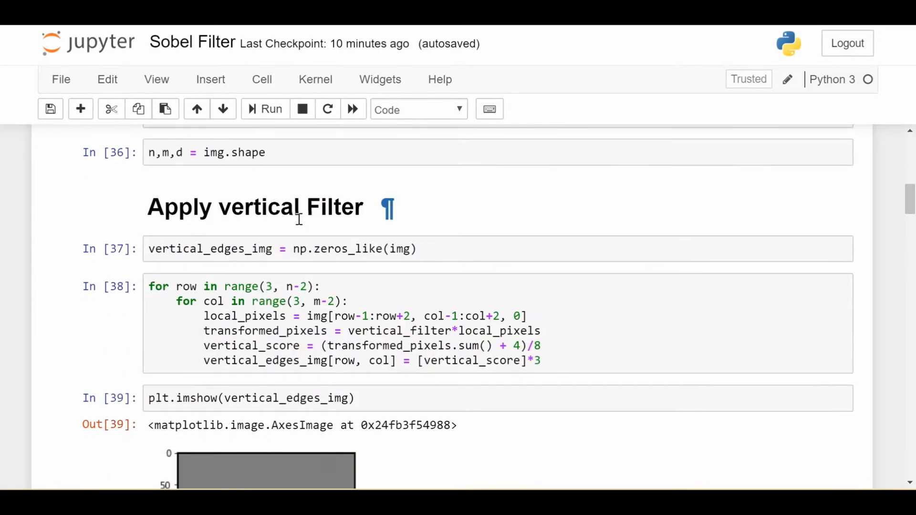
scroll("down", 3)
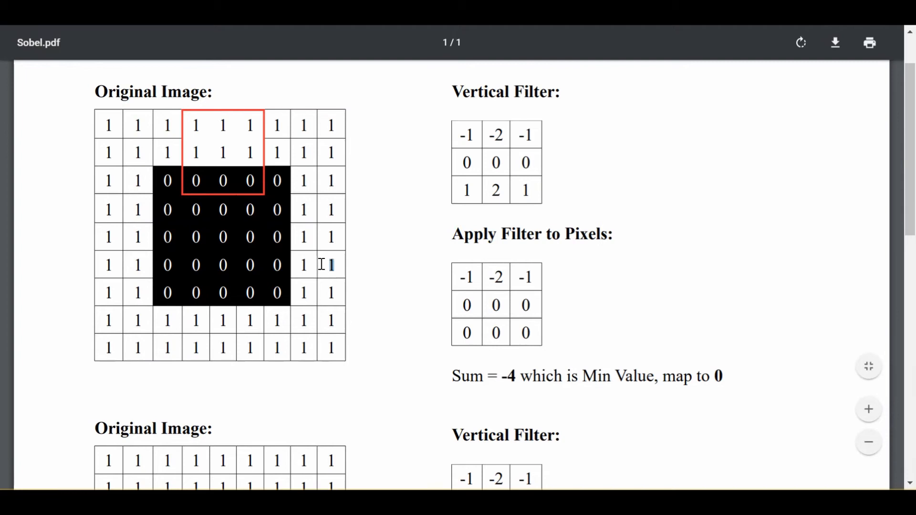
mouse_move(358, 269)
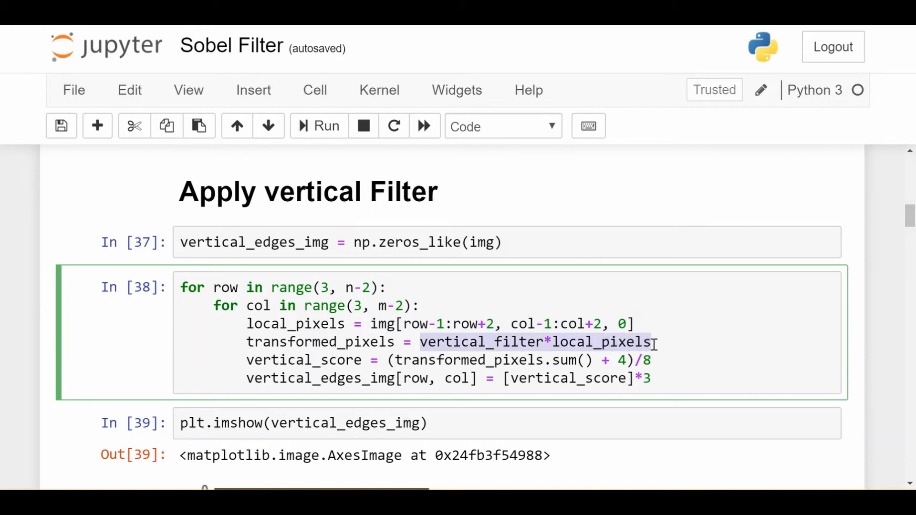
mouse_move(543, 341)
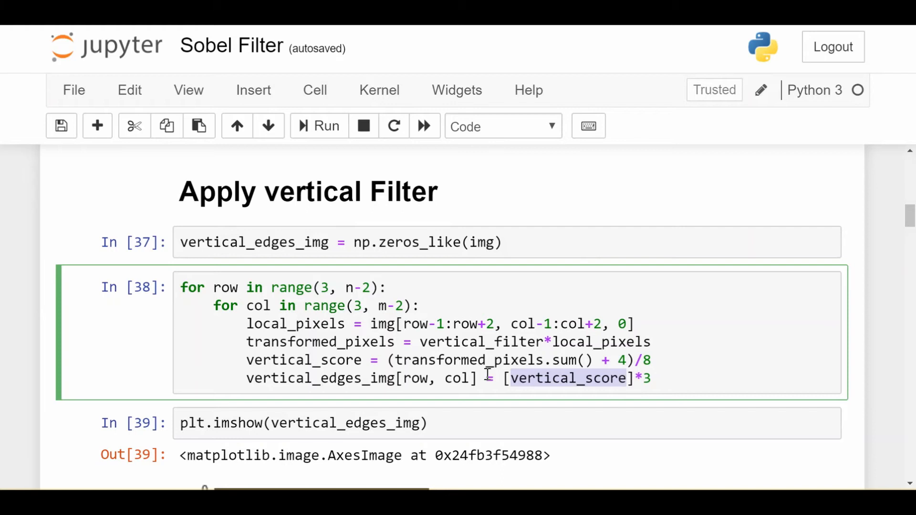
Step: Scroll to the Out[39] vertical_edges_img plot showing the cross as thin horizontal lines on grey
scroll("down", 3)
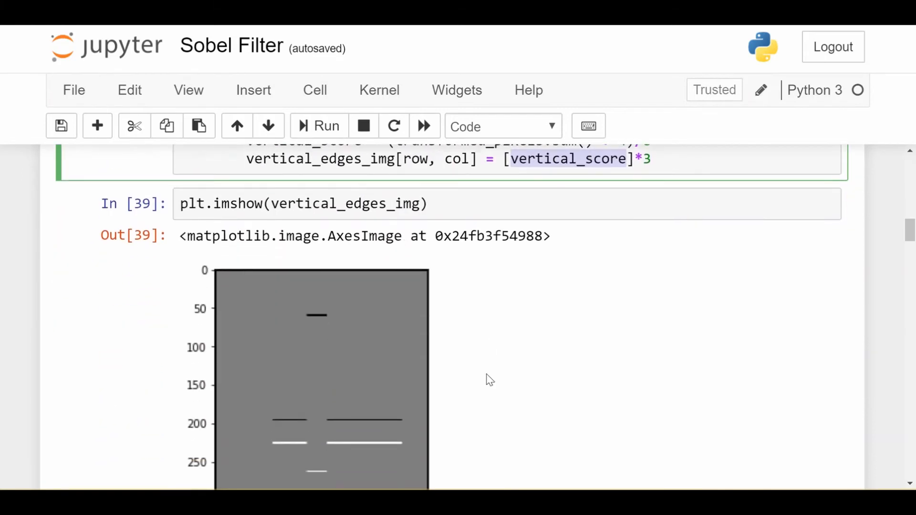
scroll("down", 3)
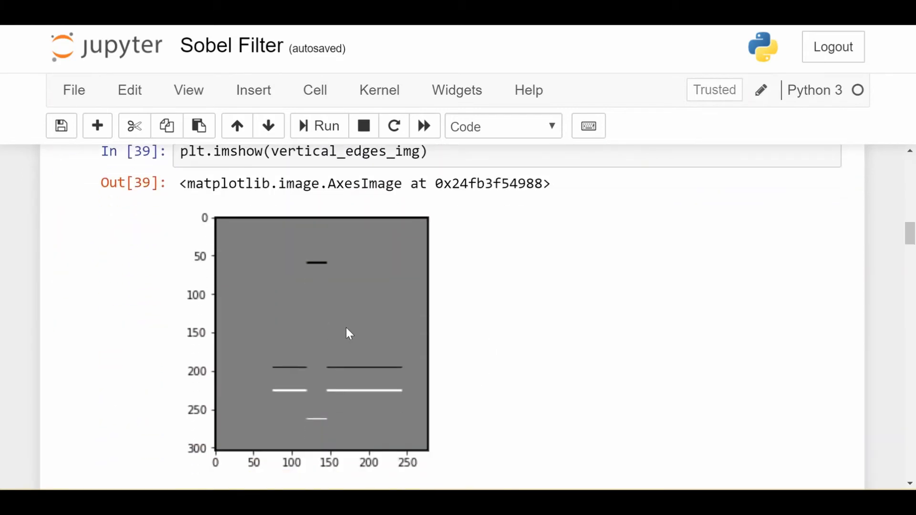
mouse_move(315, 269)
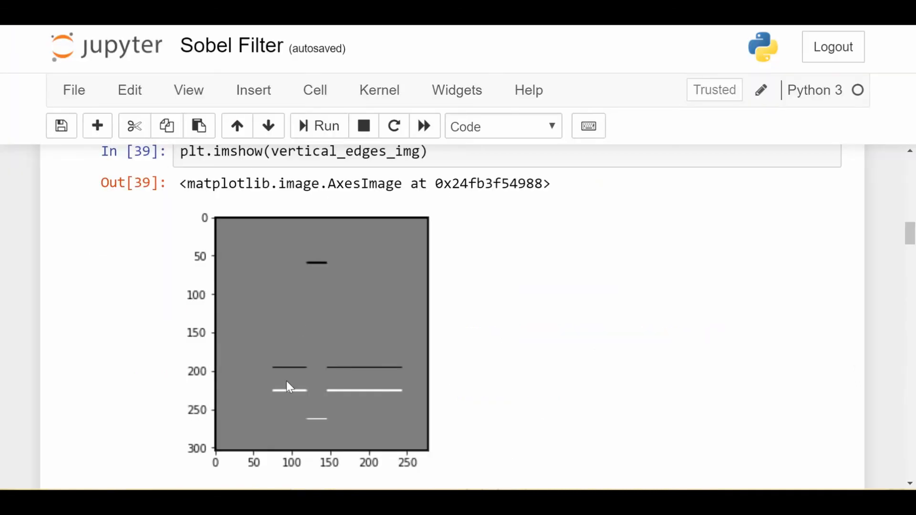
mouse_move(295, 413)
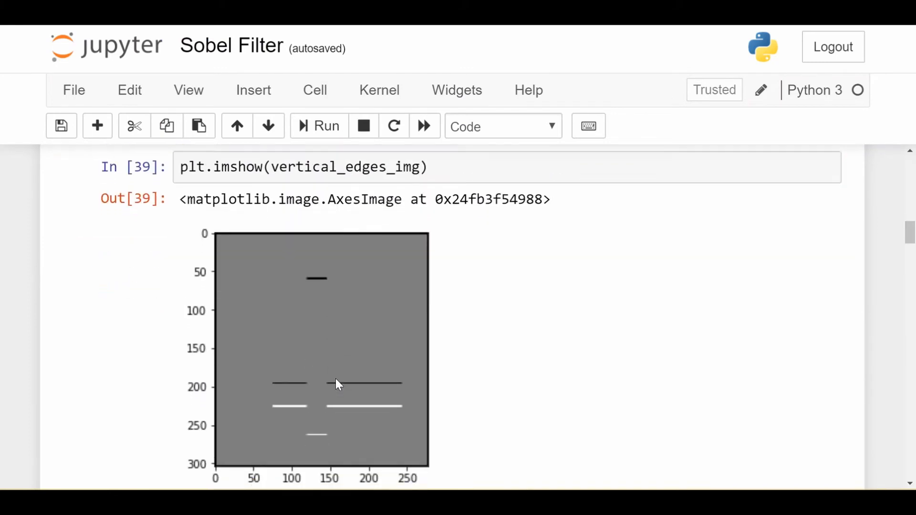
scroll("up", 3)
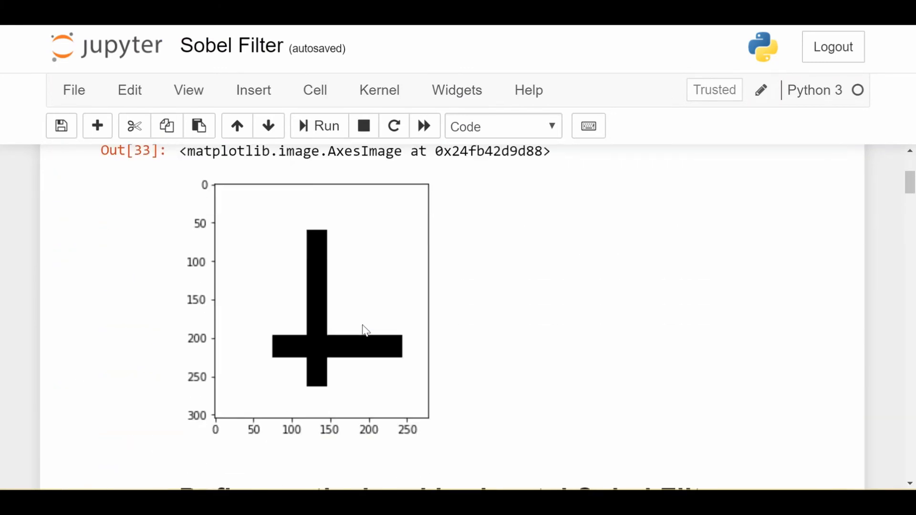
mouse_move(299, 204)
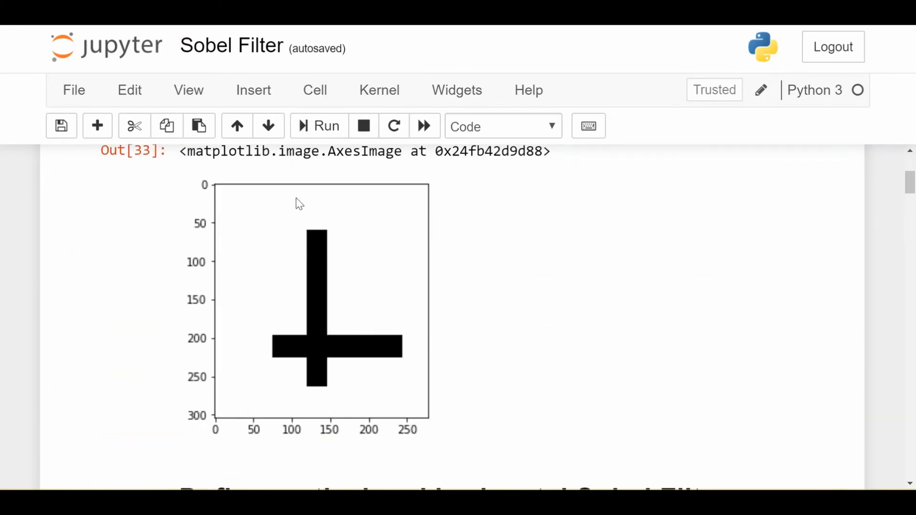
left_click(318, 126)
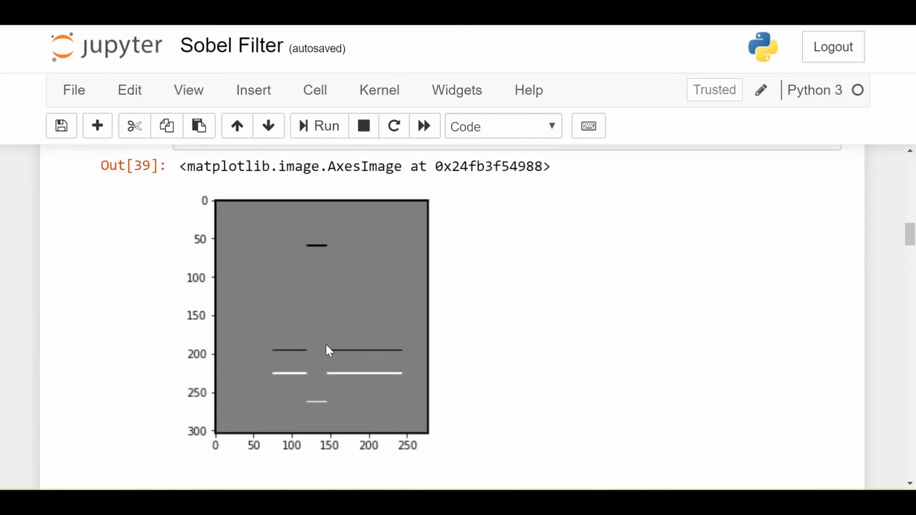
mouse_move(420, 352)
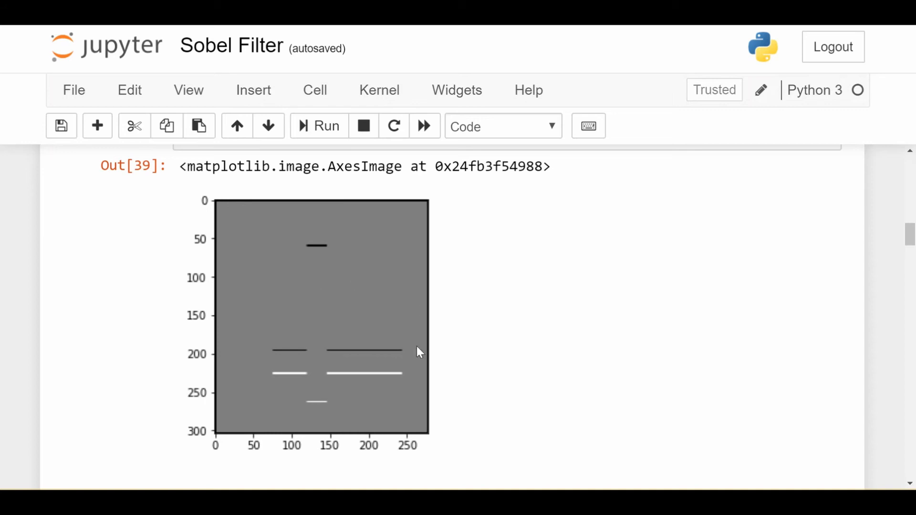
mouse_move(348, 339)
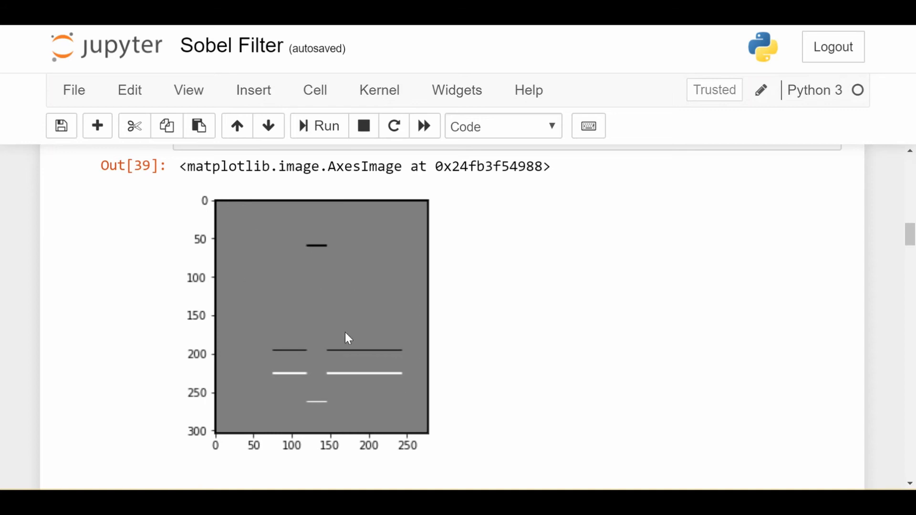
mouse_move(298, 262)
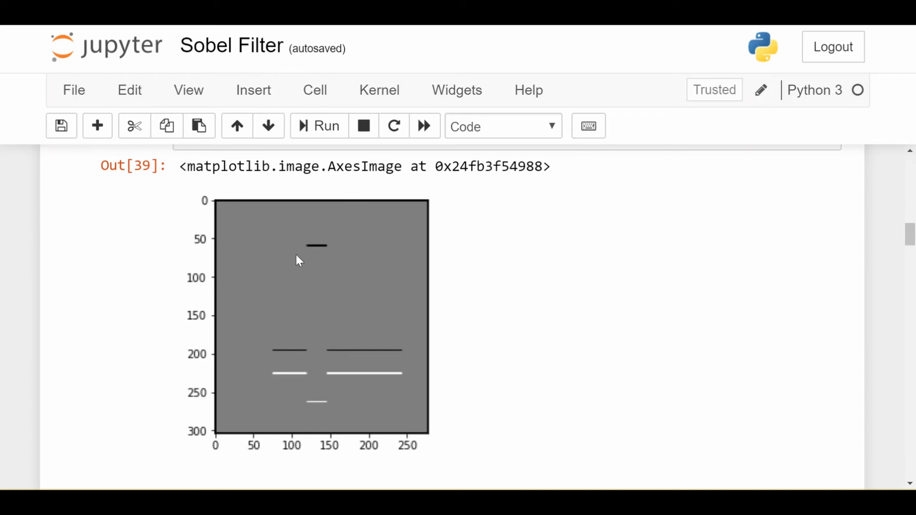
mouse_move(222, 209)
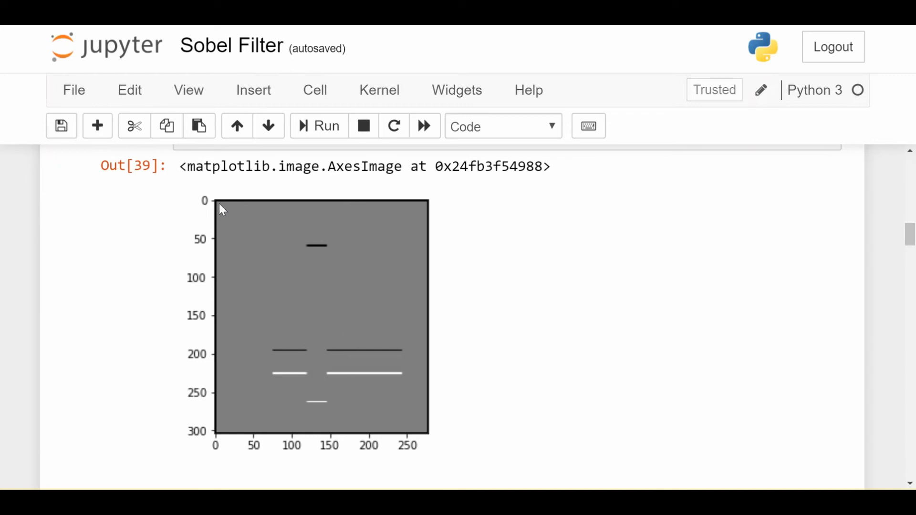
mouse_move(431, 441)
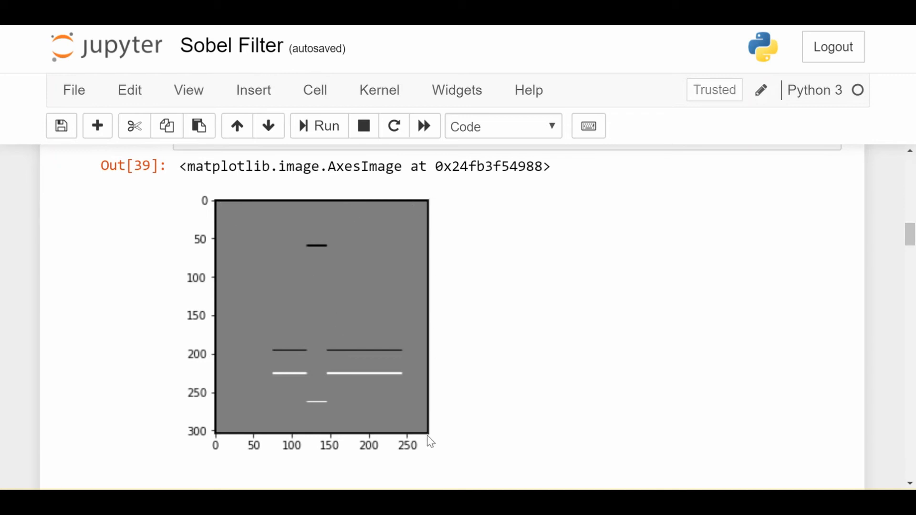
mouse_move(217, 220)
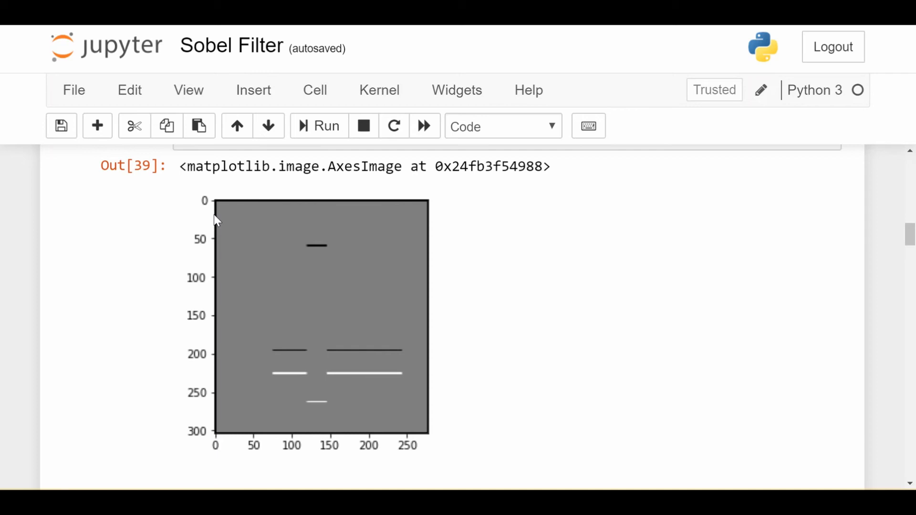
Step: Scroll past the Apply horizontal Filter cells to the Out[43] vertical-lines plot and Apply Both heading
scroll("up", 3)
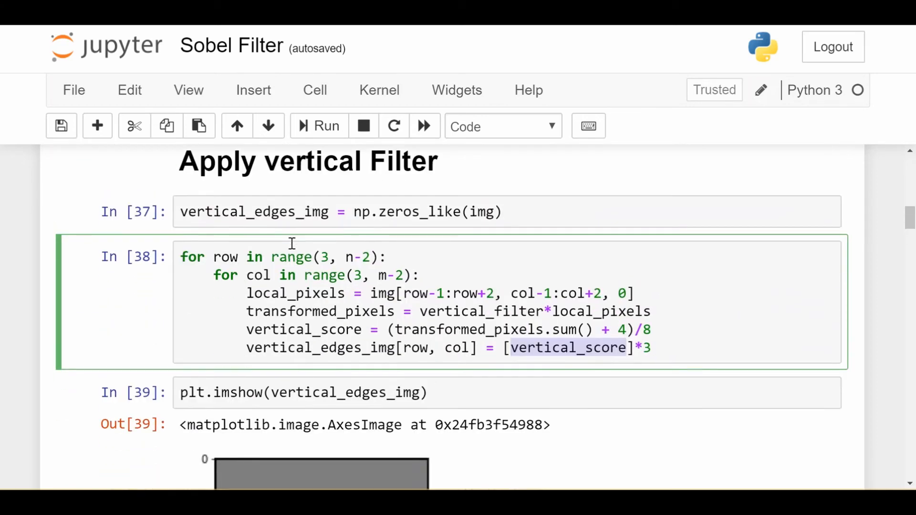
scroll("down", 3)
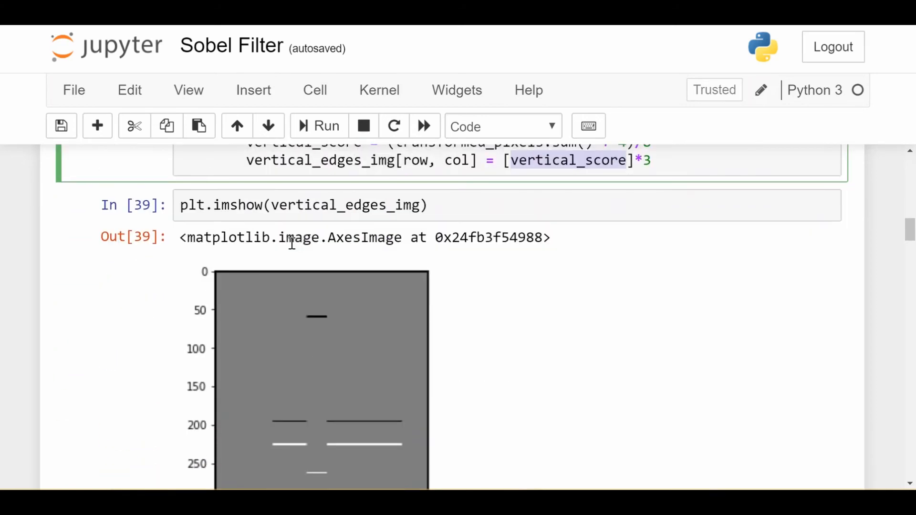
scroll("down", 3)
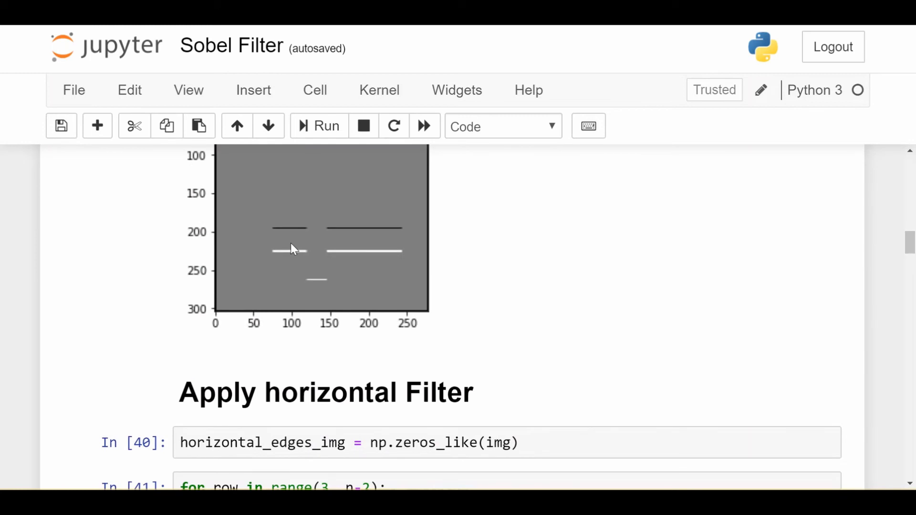
scroll("down", 3)
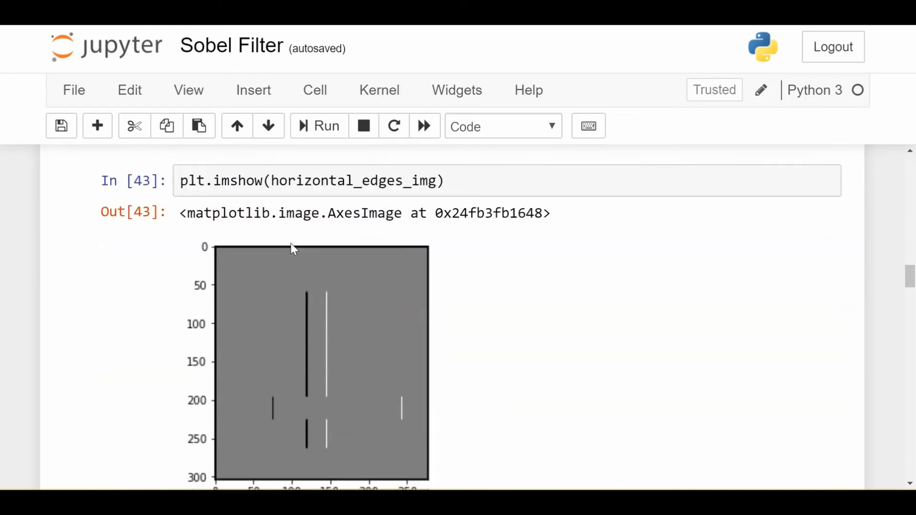
scroll("down", 3)
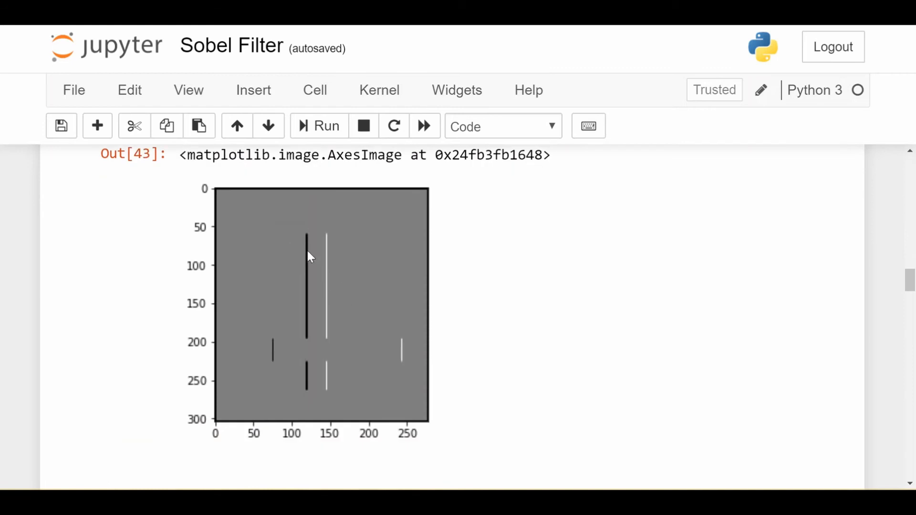
mouse_move(304, 369)
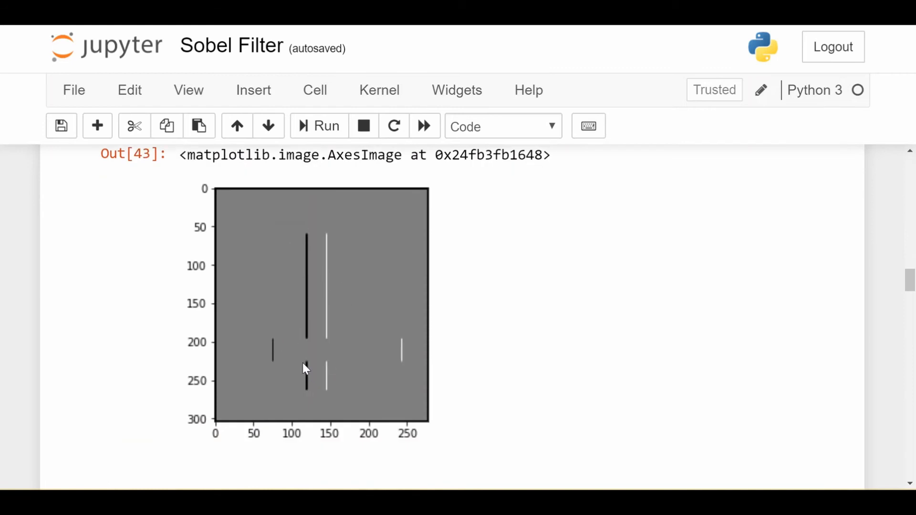
mouse_move(327, 375)
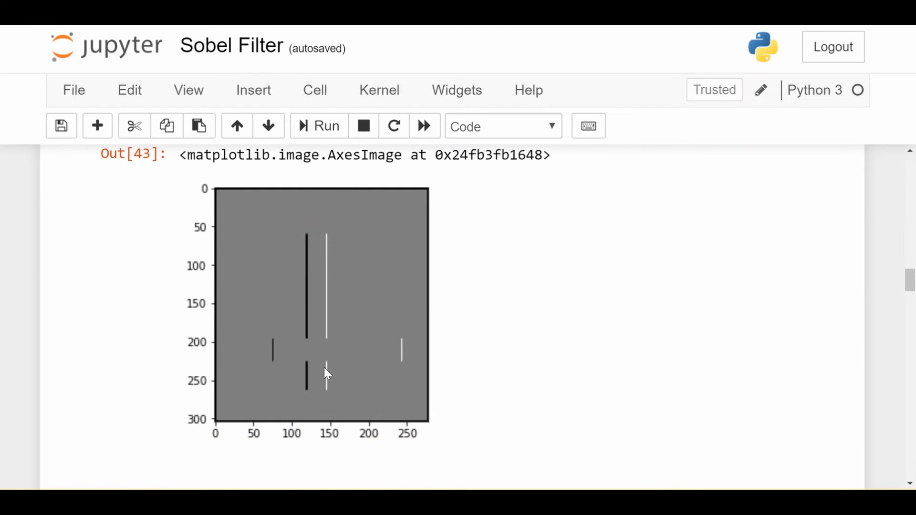
mouse_move(208, 409)
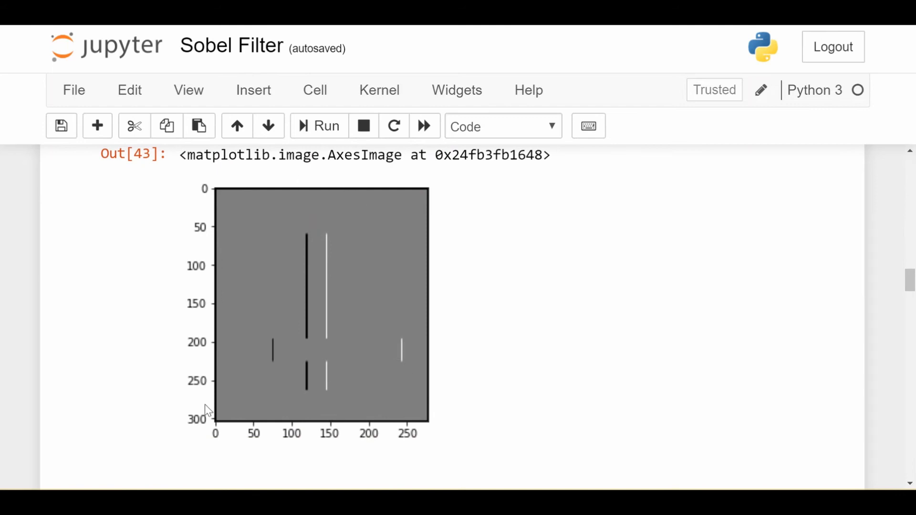
mouse_move(394, 435)
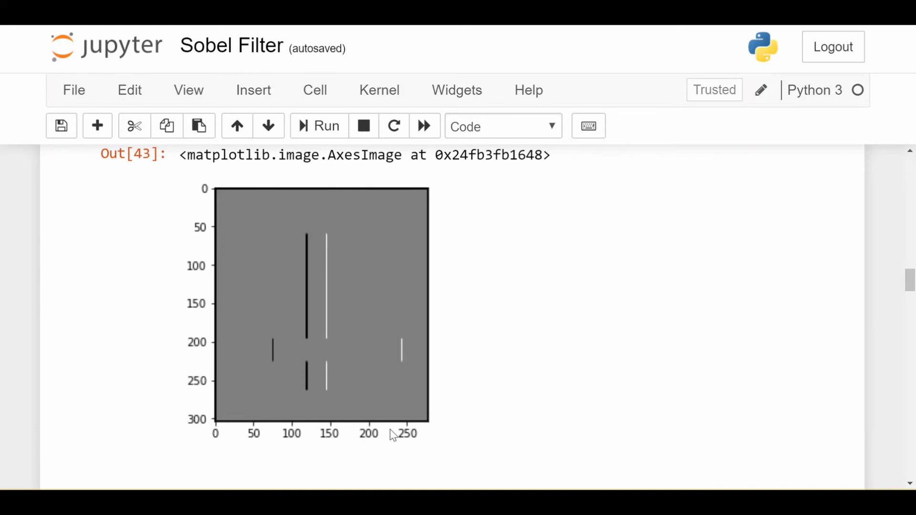
scroll("up", 3)
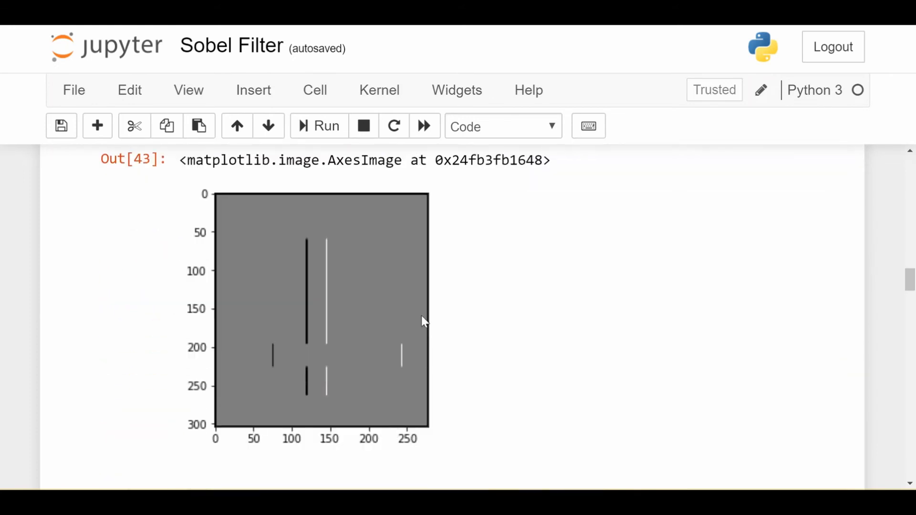
scroll("down", 3)
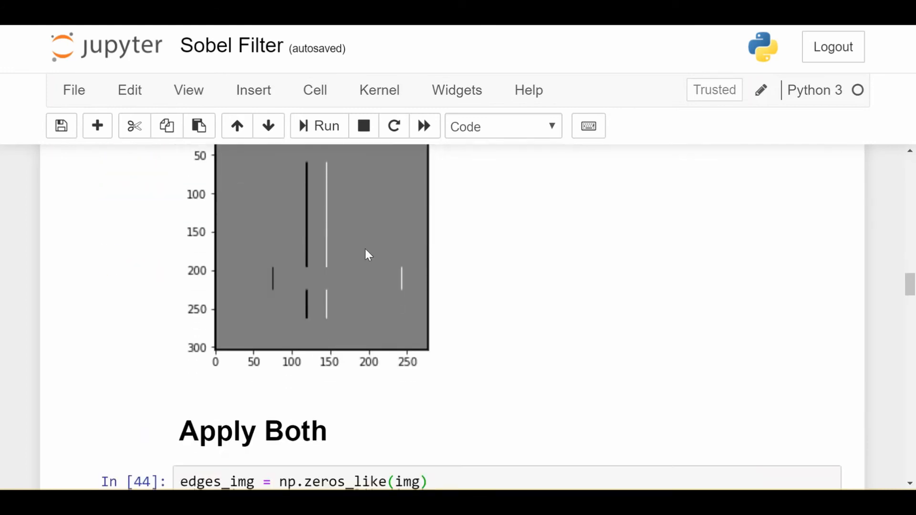
Step: Walk through cell In [45] combining edge scores and show Out[46], the white cross outline on black
scroll("down", 3)
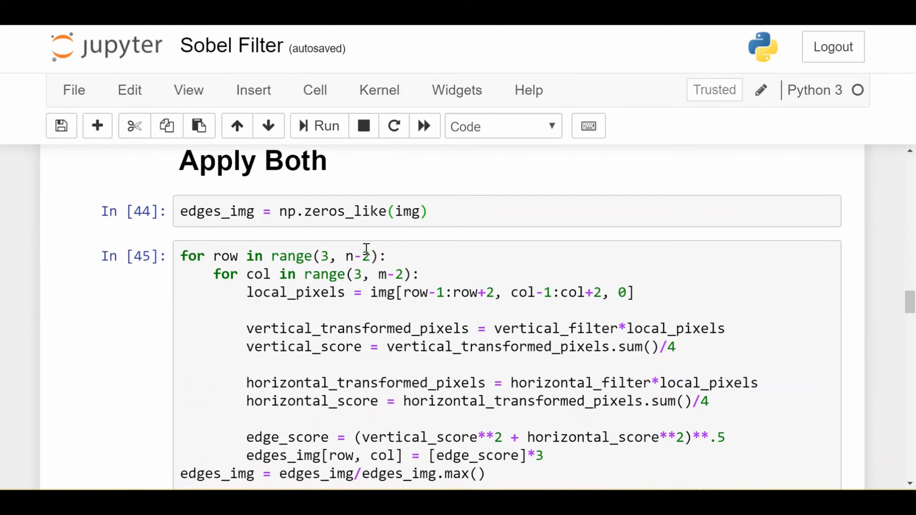
scroll("down", 3)
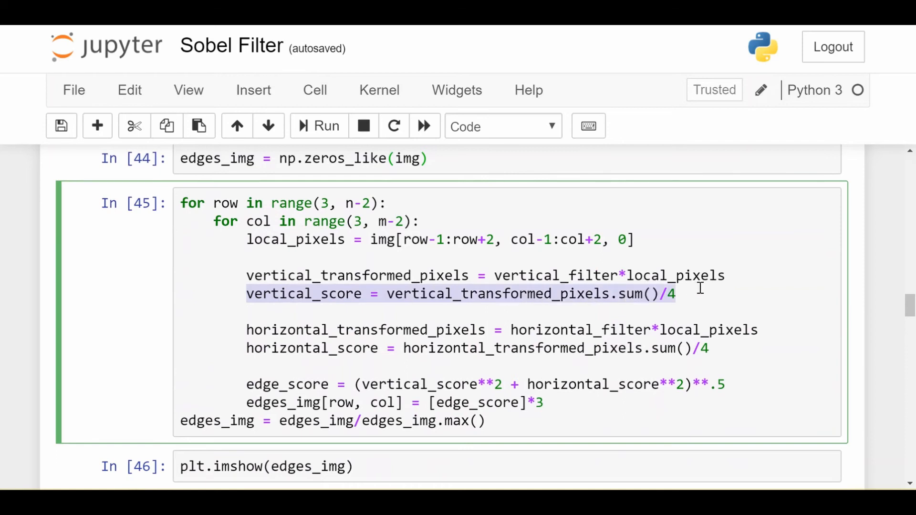
left_click(672, 348)
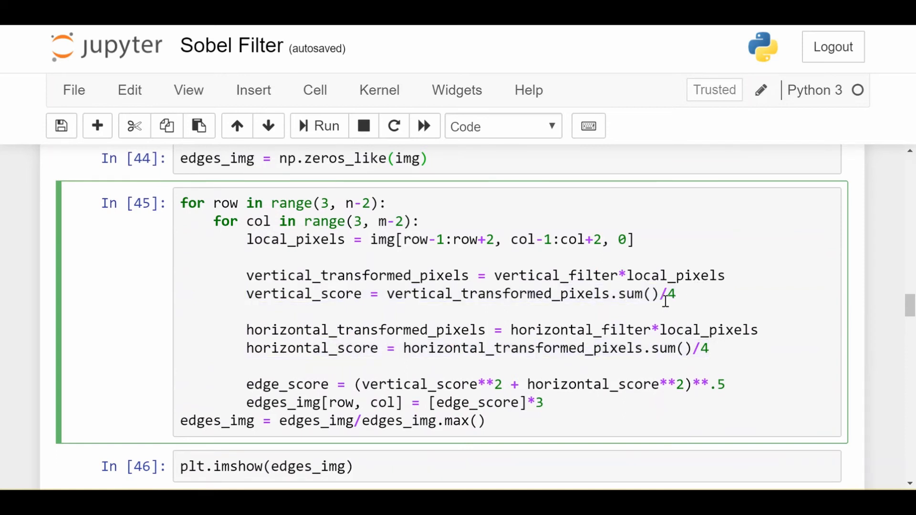
mouse_move(611, 313)
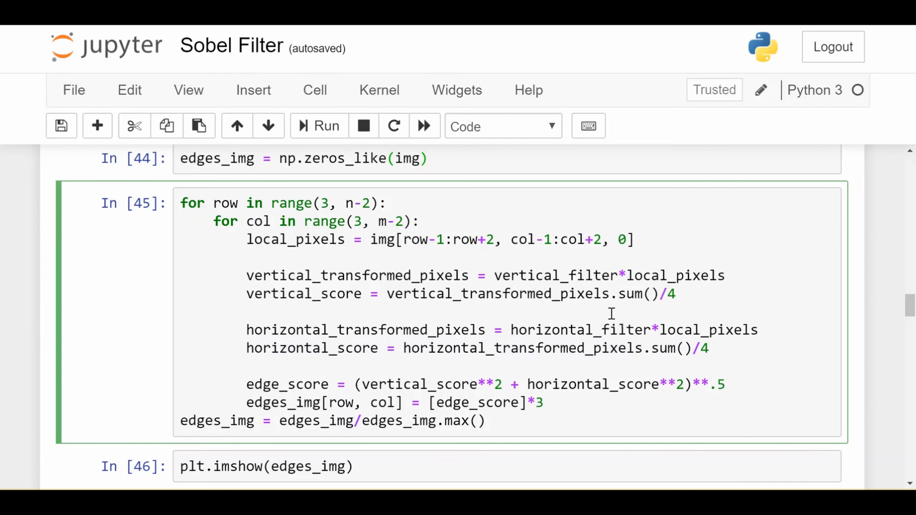
left_click(246, 311)
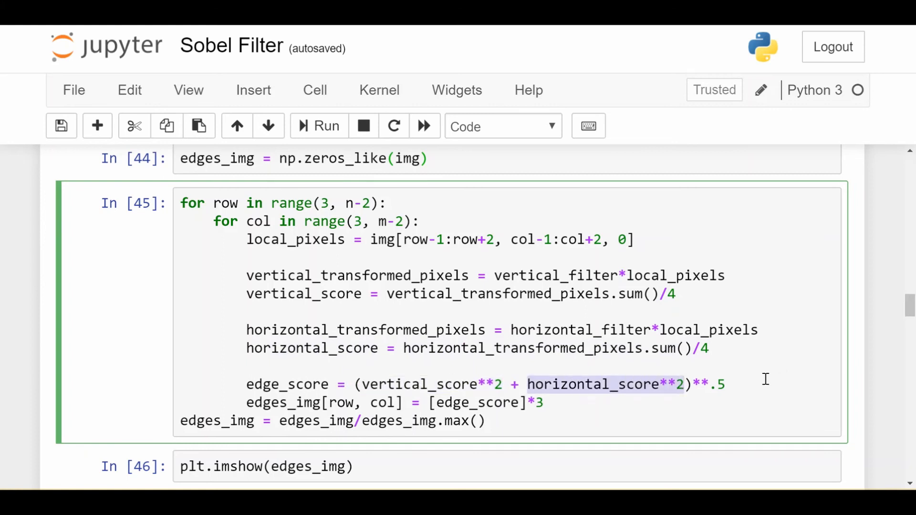
left_click(751, 385)
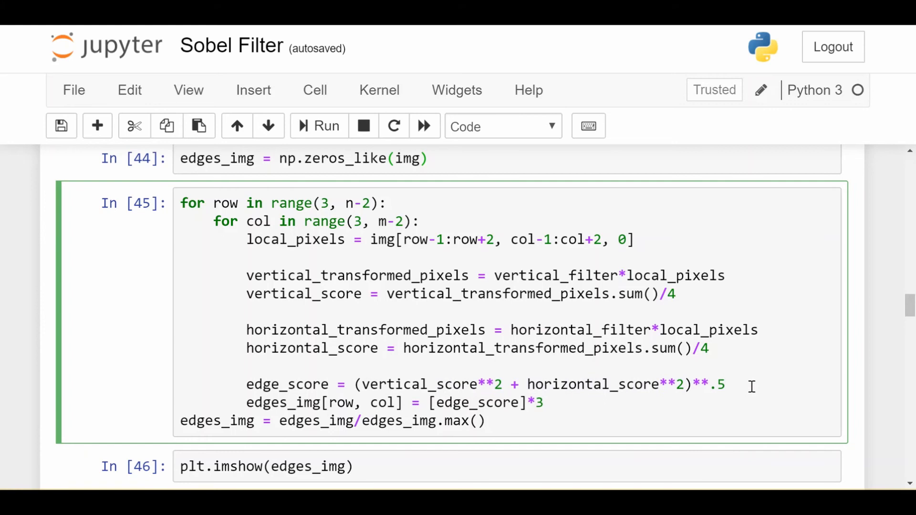
left_click(726, 385)
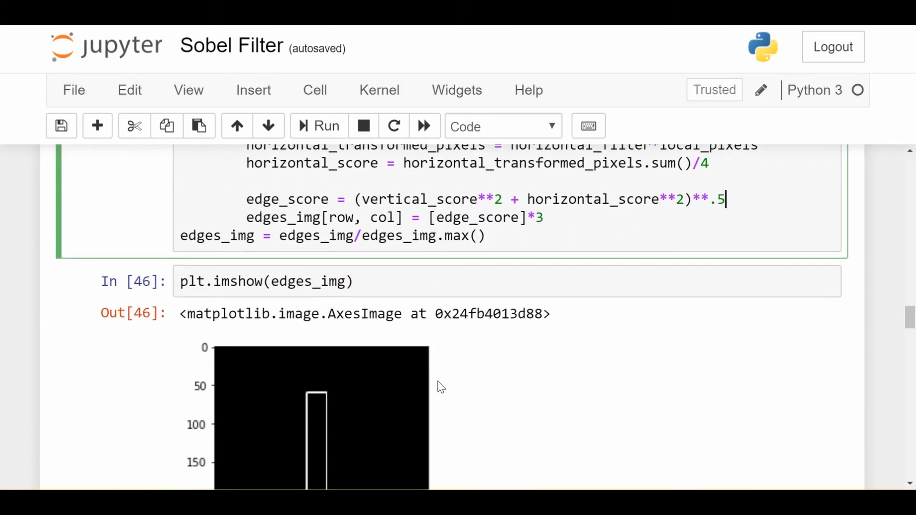
Step: Scroll past the Out[46] cross outline to the 'Let's try on a more complex image' heading
scroll("down", 3)
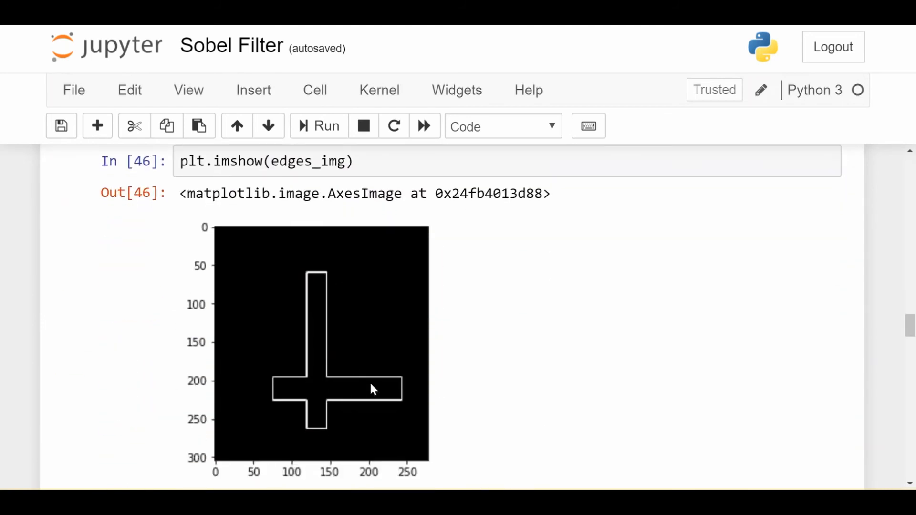
mouse_move(306, 279)
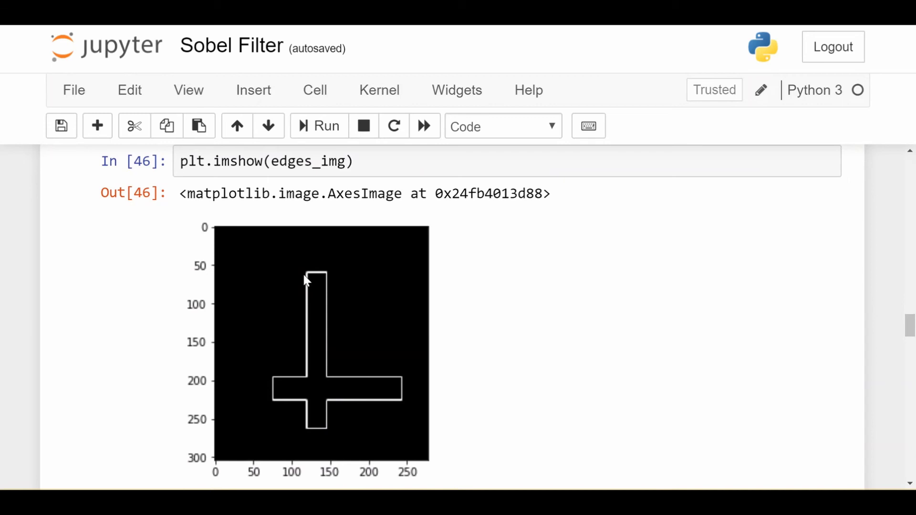
scroll("down", 3)
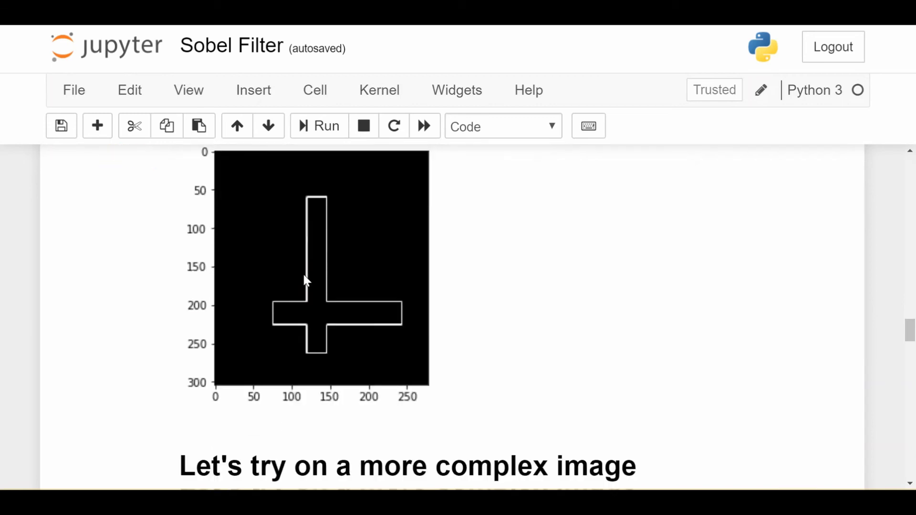
scroll("down", 3)
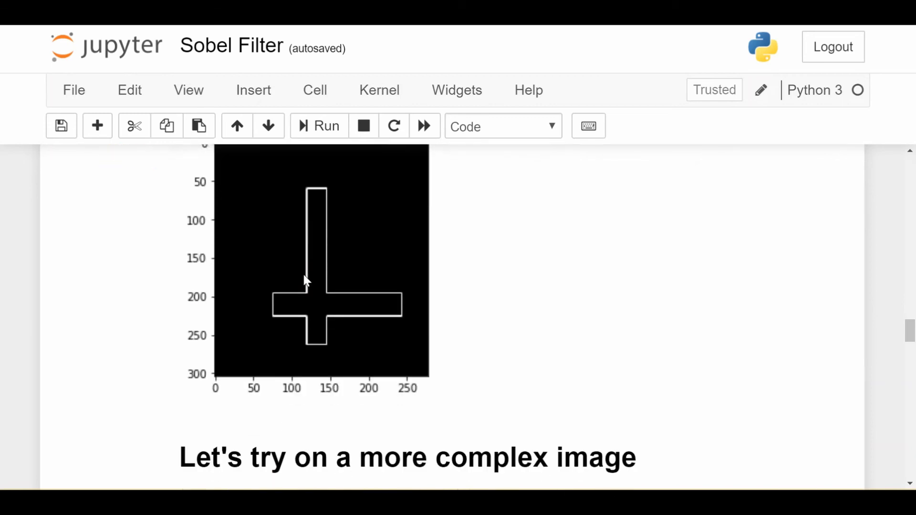
Step: Review cells 47–50 showing mouse.jpg in colour and as greyImg, down to the edges_img setup cell
scroll("down", 3)
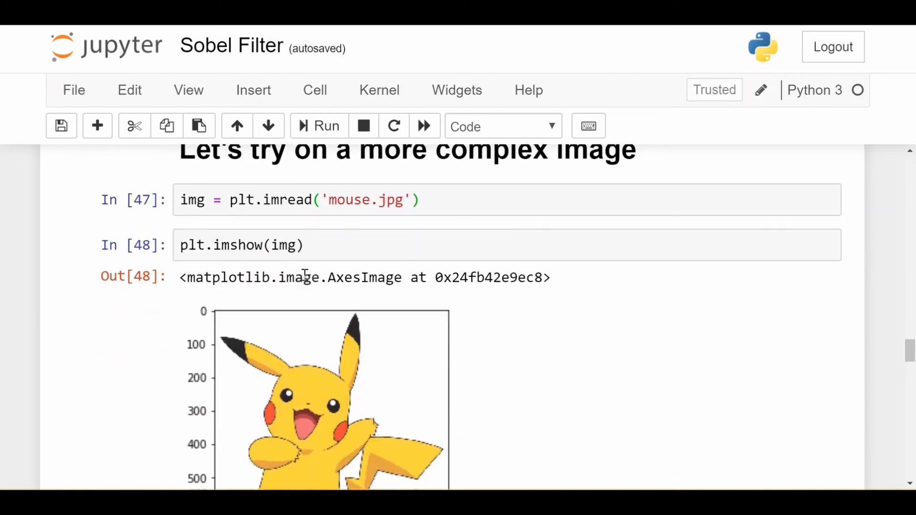
scroll("down", 3)
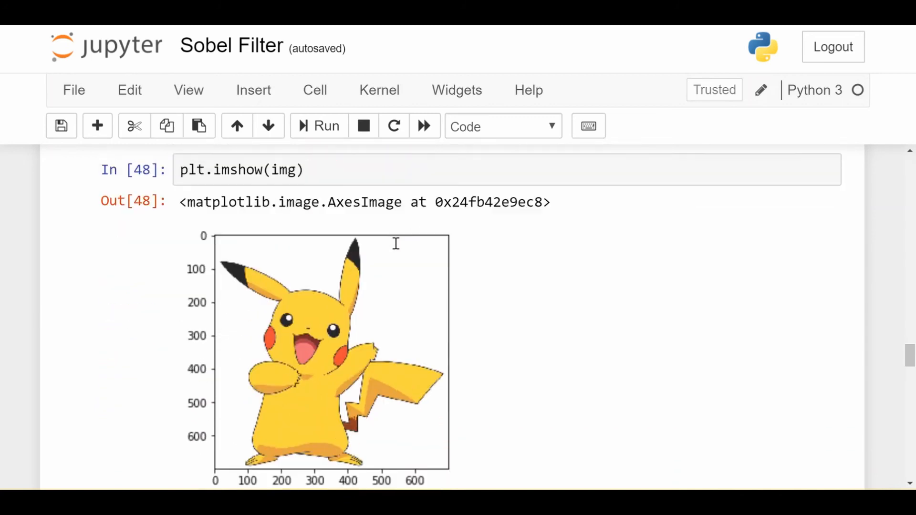
scroll("up", 3)
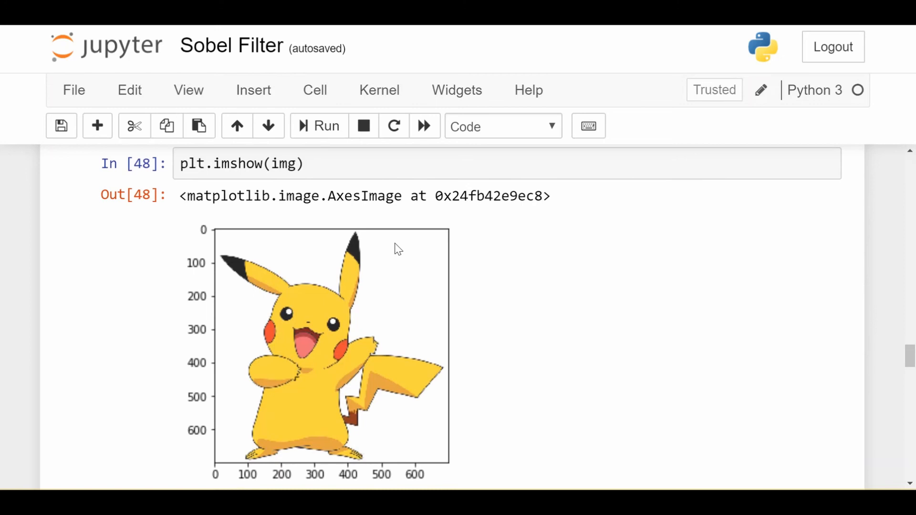
left_click(327, 126)
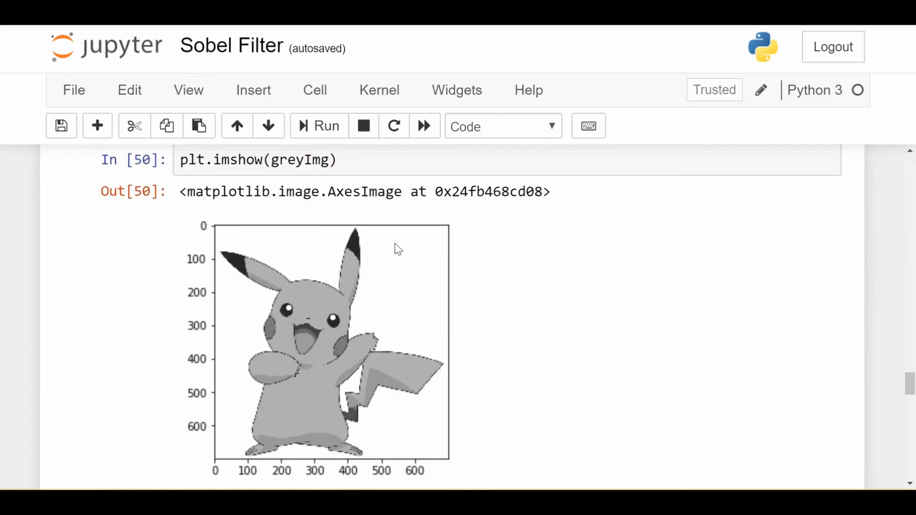
scroll("down", 3)
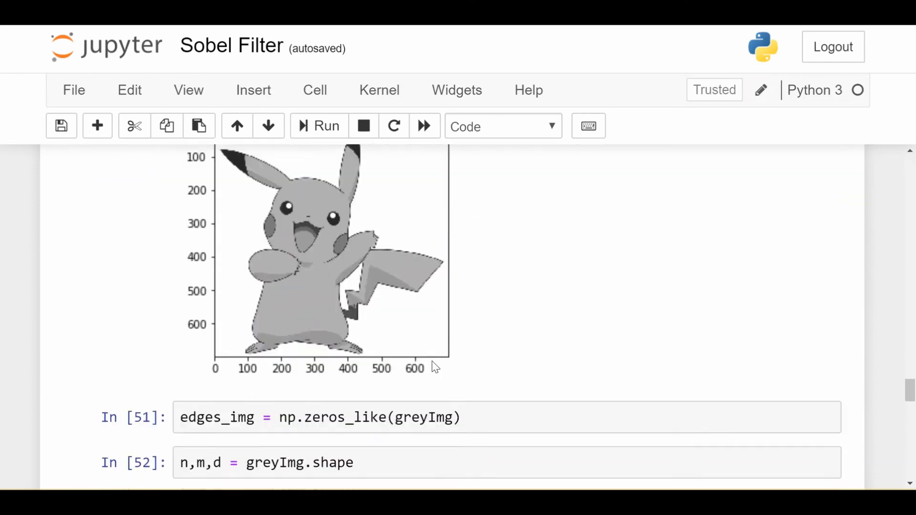
Step: Scroll past the In [53] Sobel loop to the Out[54] edges_img plot of Pikachu's white outline
scroll("down", 3)
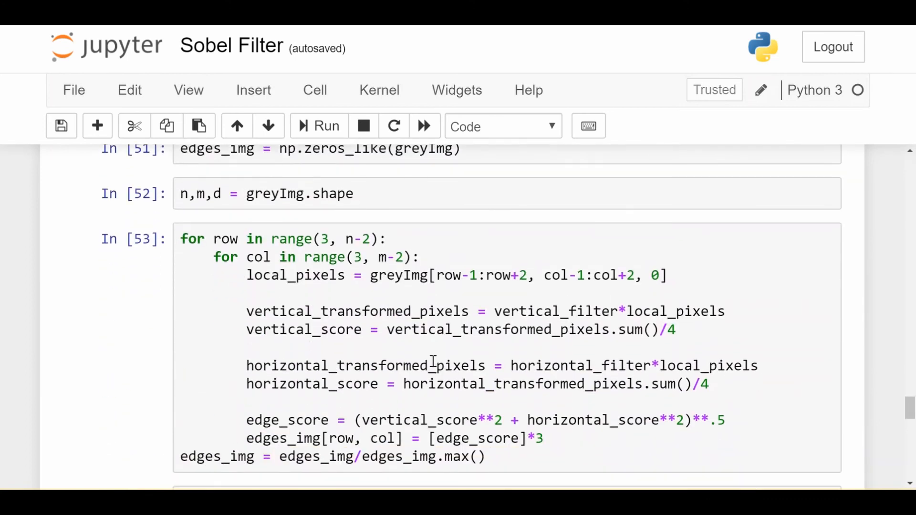
scroll("down", 3)
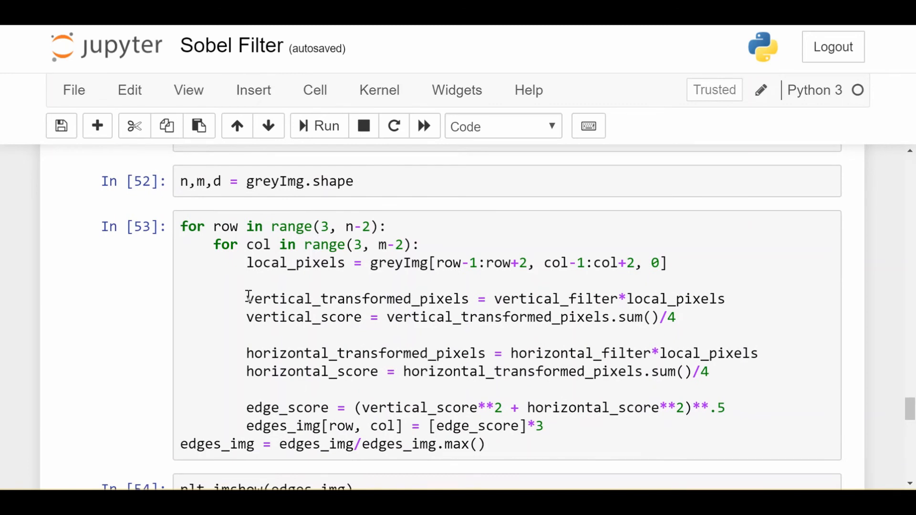
scroll("up", 3)
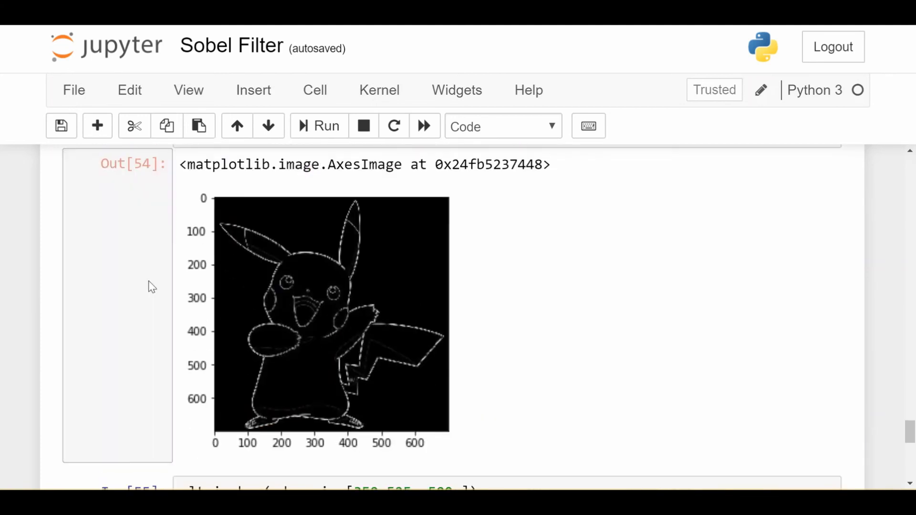
Step: Compare Out[50] greyImg with Out[54] edges_img, ending back on the greyscale Pikachu
scroll("up", 3)
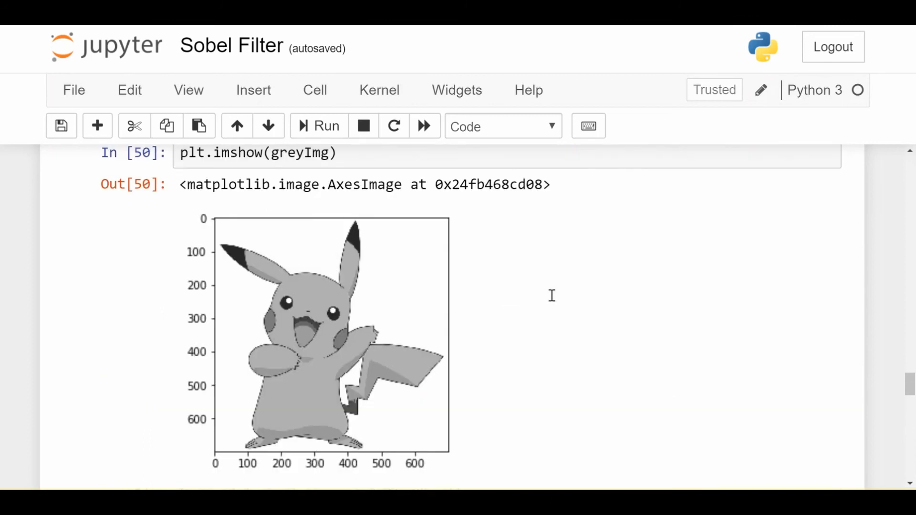
mouse_move(287, 343)
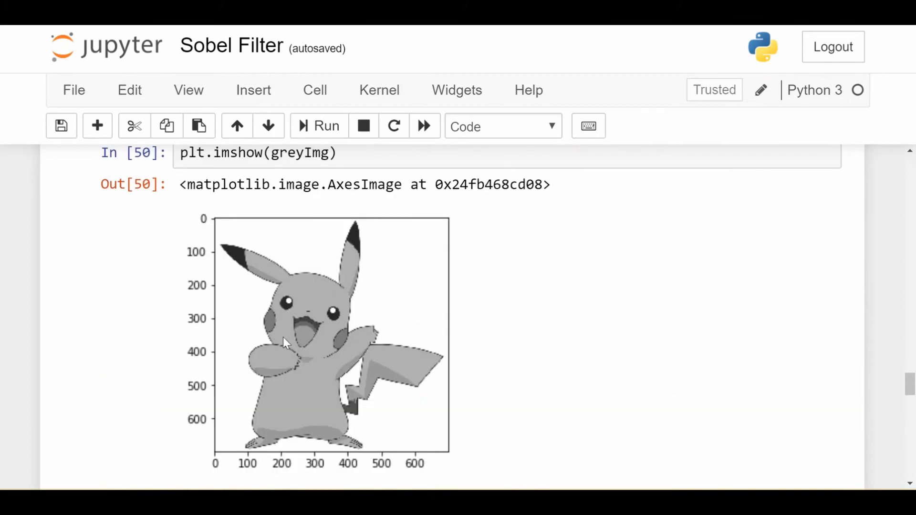
mouse_move(236, 255)
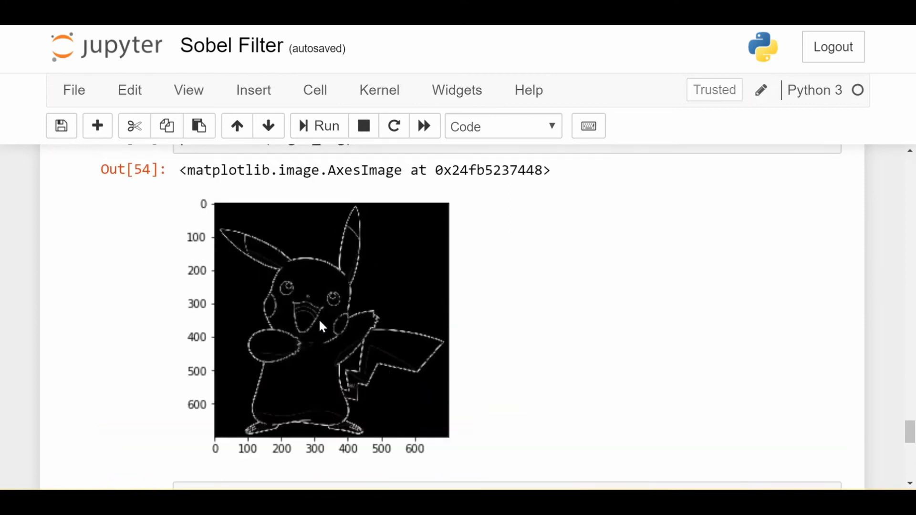
mouse_move(228, 242)
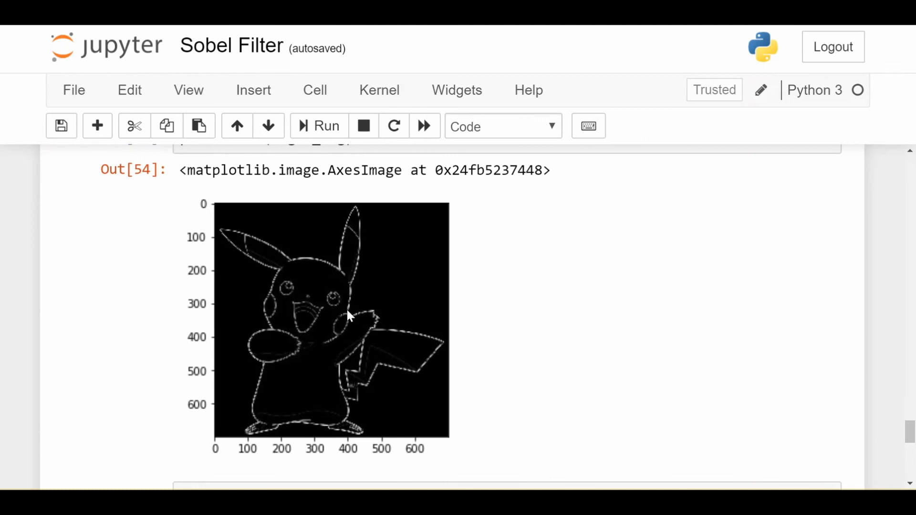
mouse_move(344, 275)
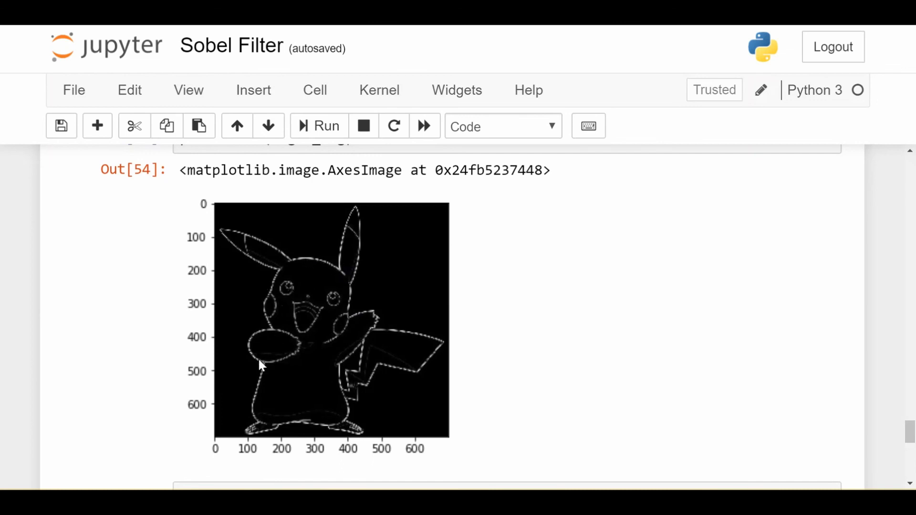
mouse_move(340, 331)
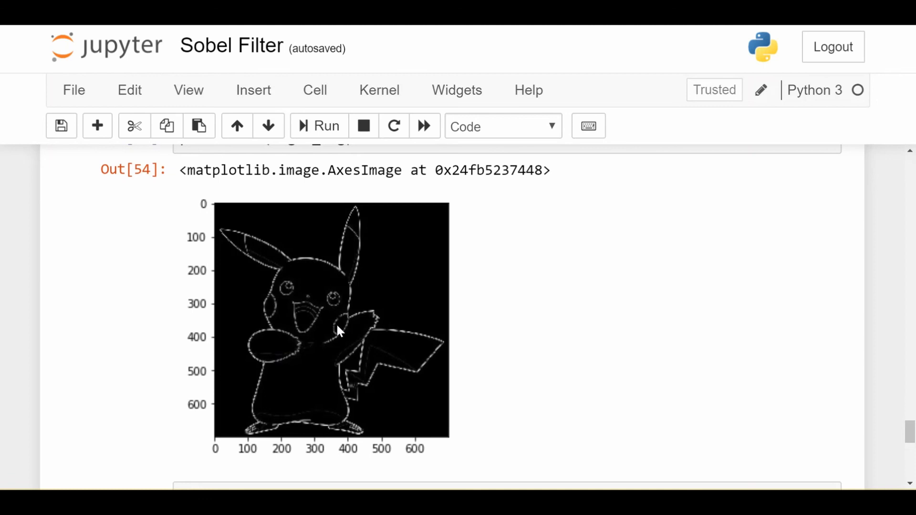
scroll("up", 3)
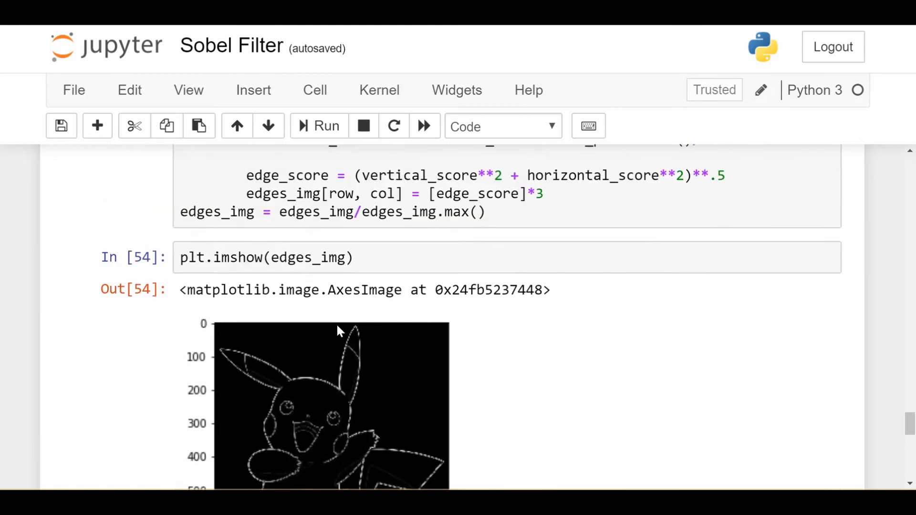
scroll("up", 3)
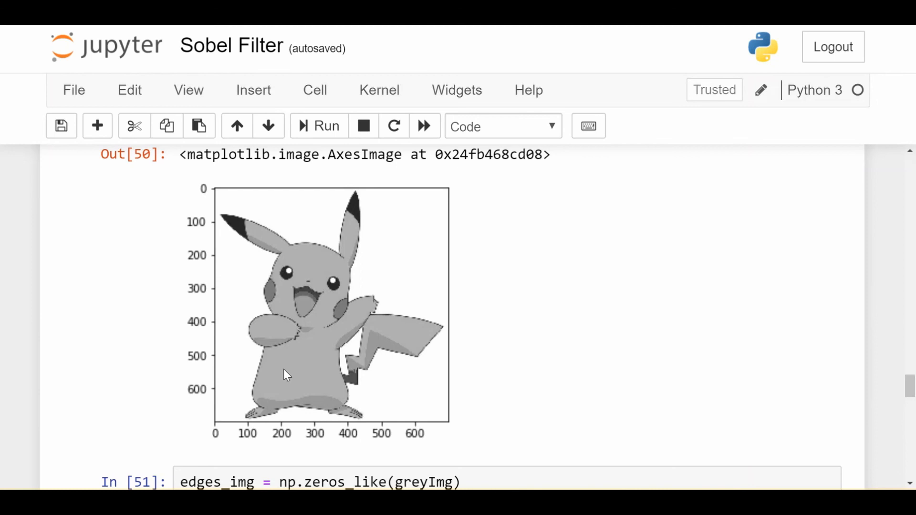
Step: Revisit the Out[54] Pikachu edge outline and In [55] cell in the notebook
scroll("down", 3)
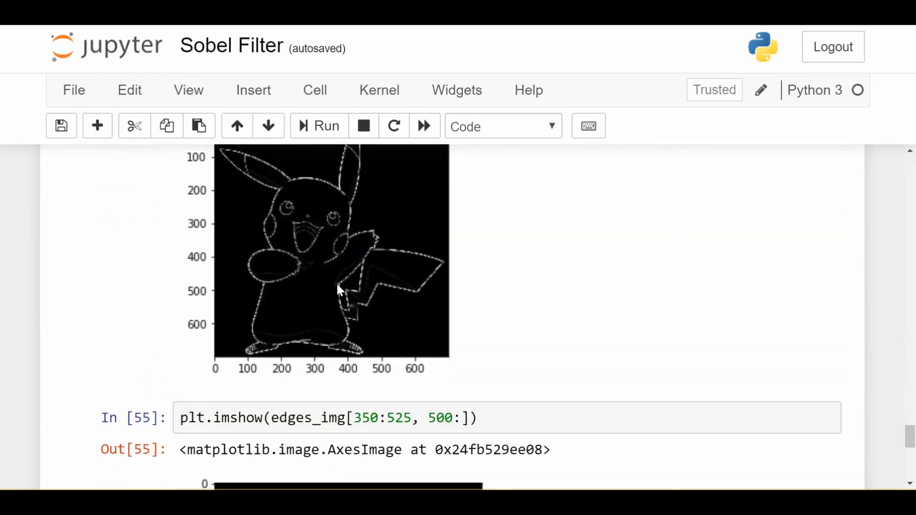
scroll("up", 3)
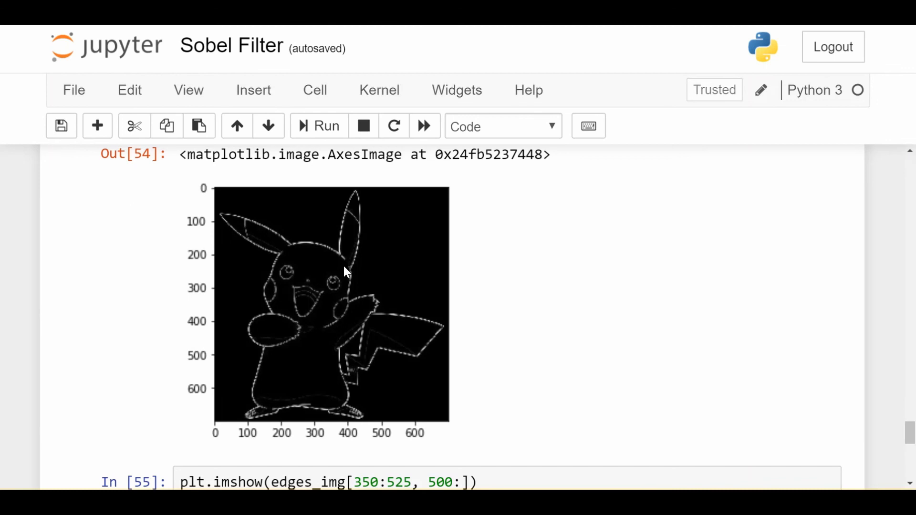
mouse_move(355, 186)
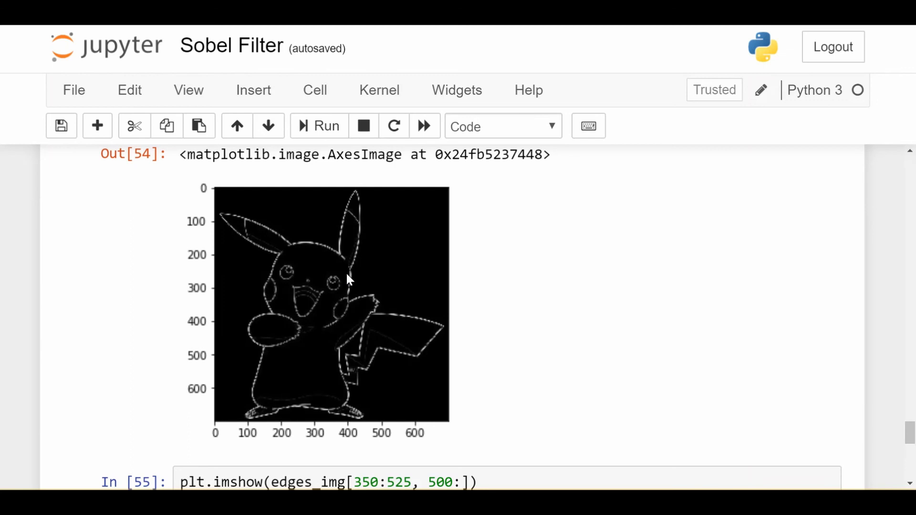
Step: Return to Sobel.pdf in Chrome at the top-edge example where the vertical filter sums to -4
scroll("up", 3)
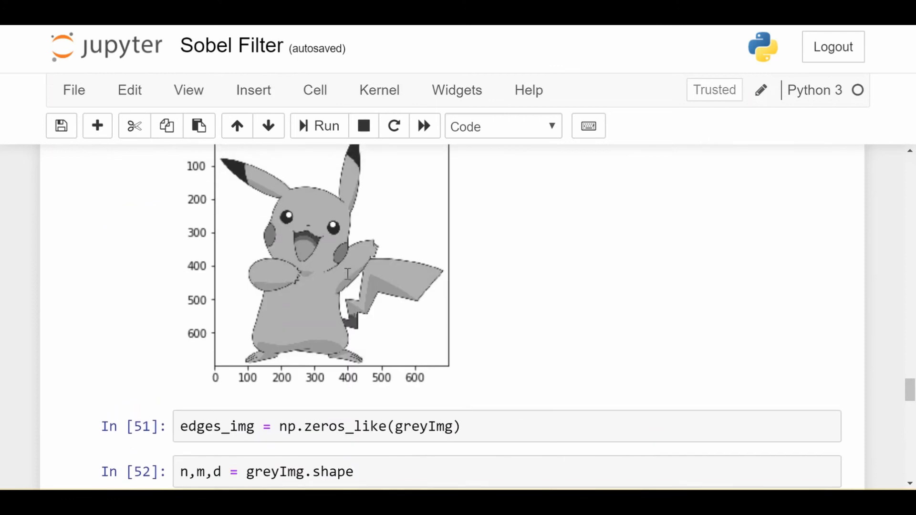
scroll("up", 3)
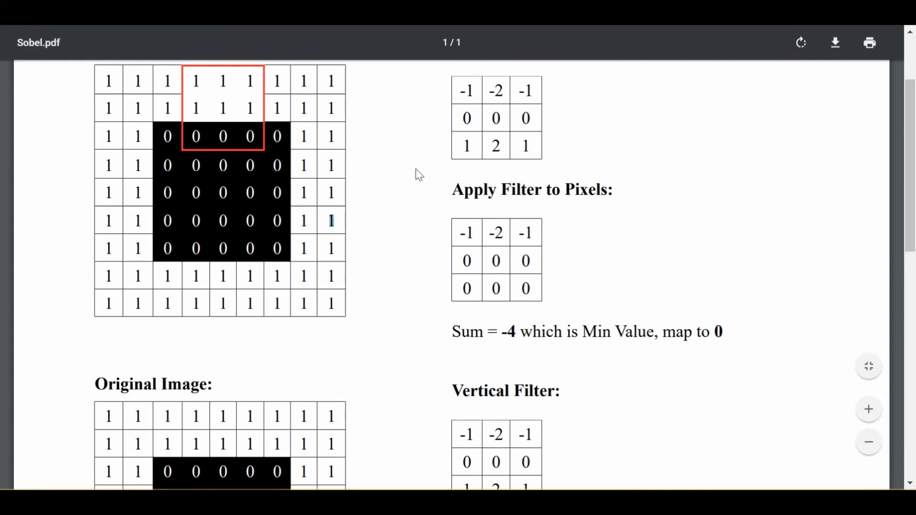
scroll("down", 3)
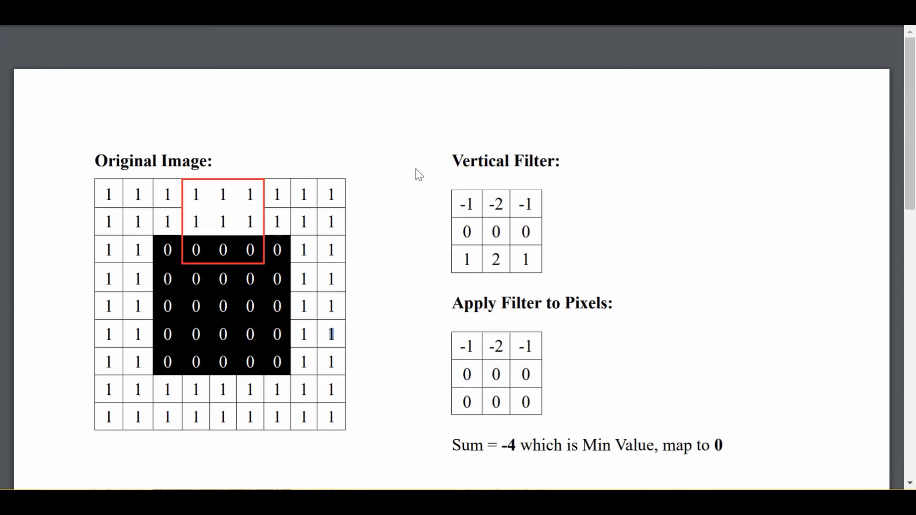